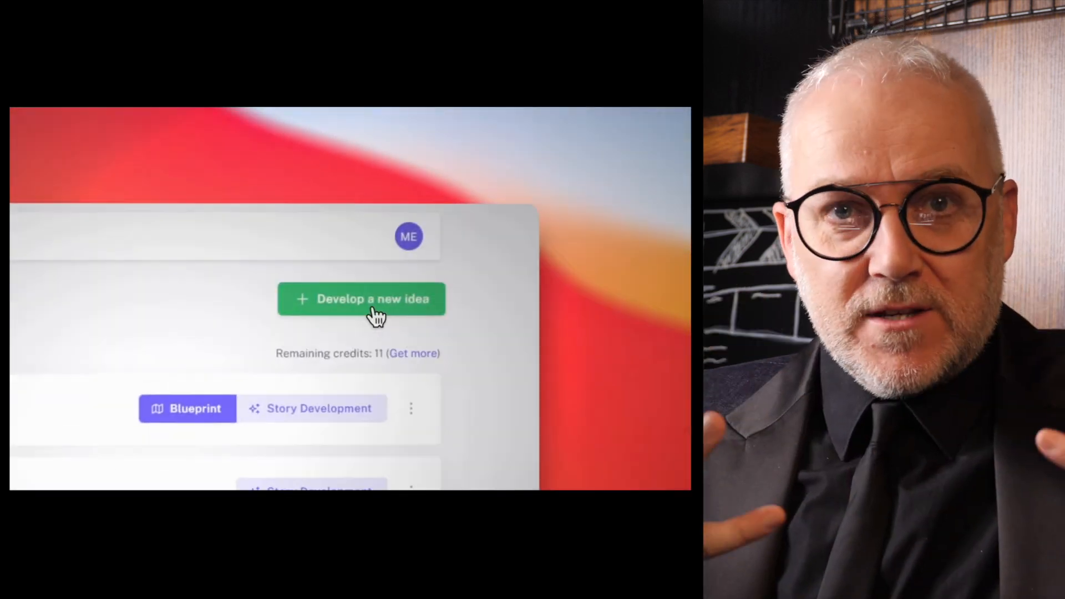
Step: Create a new idea titled 'Horror Idea' and reach its Blueprint-ready announcement
click(361, 299)
text(Horror Idea)
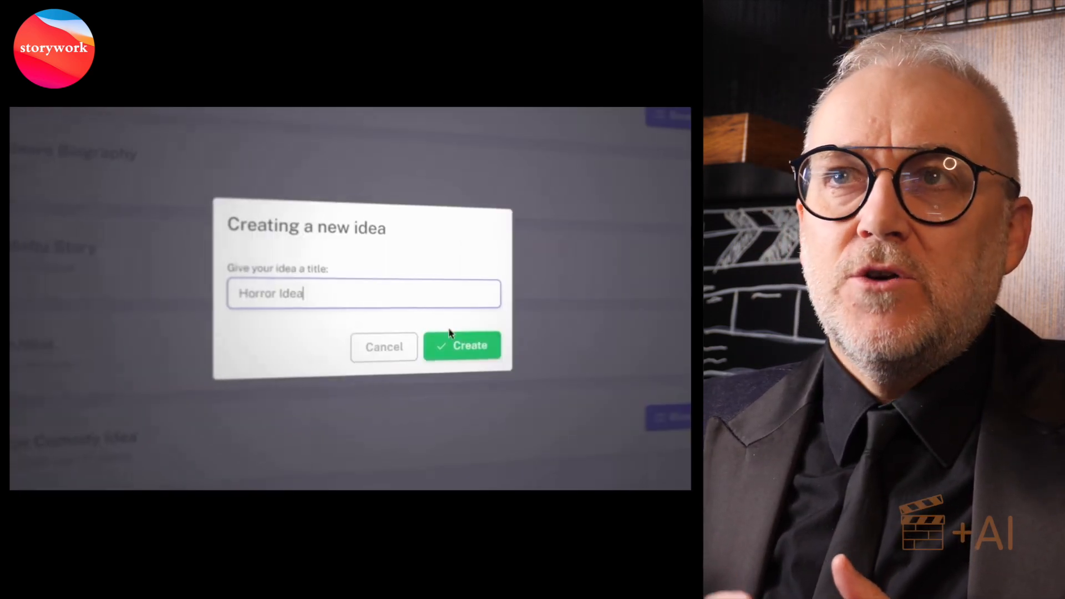
click(462, 346)
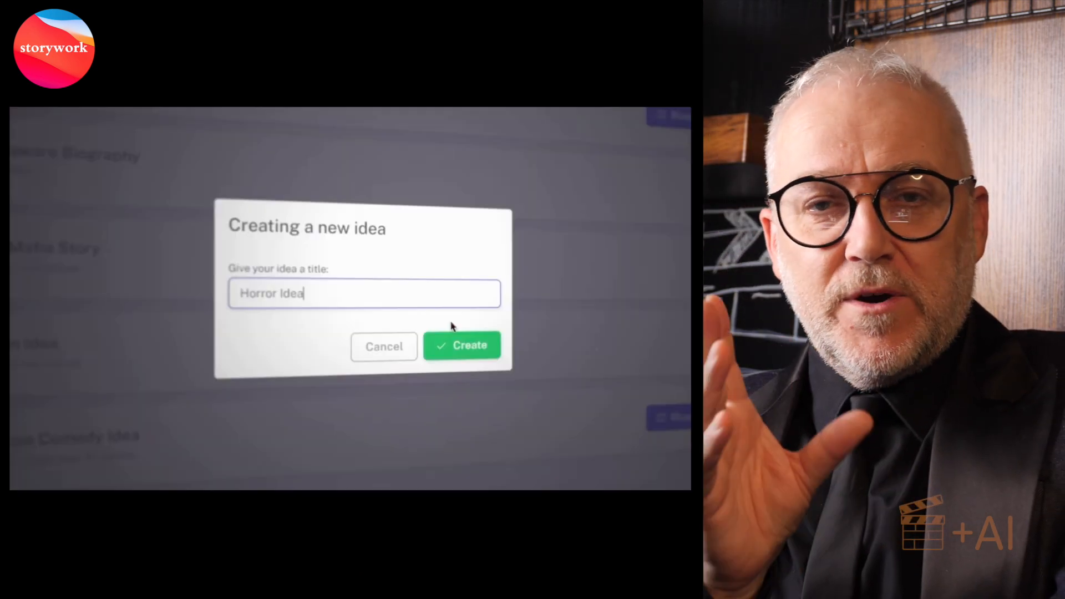
click(461, 345)
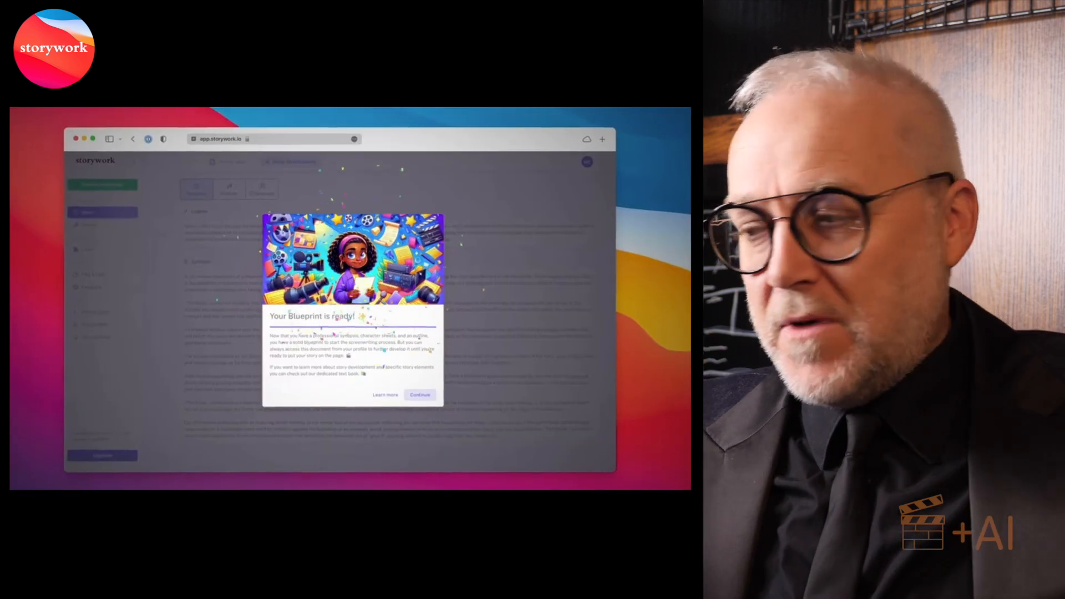
click(420, 395)
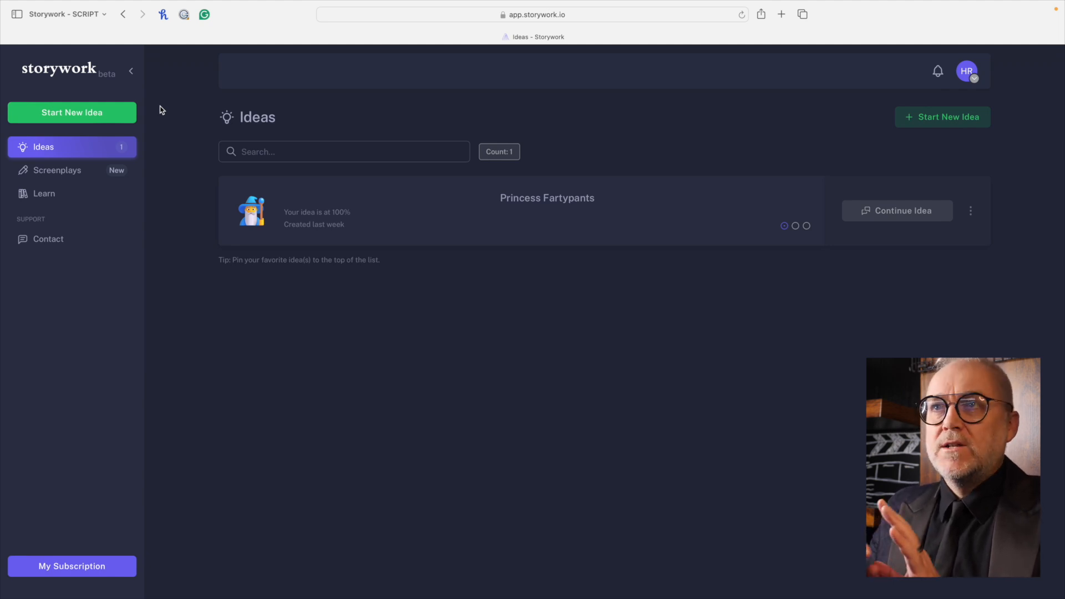
mouse_move(64, 94)
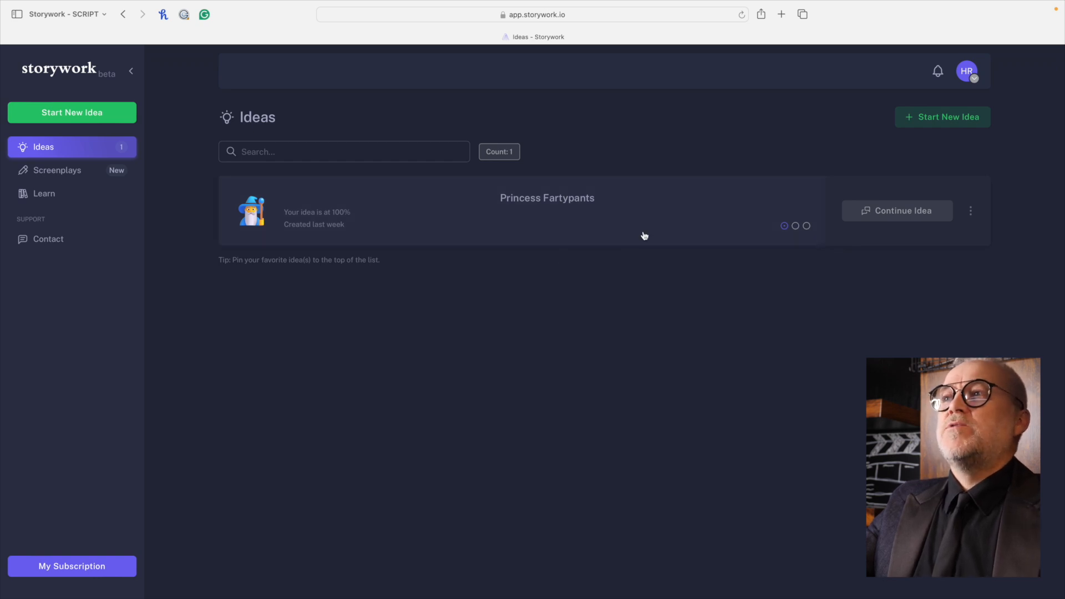
mouse_move(610, 251)
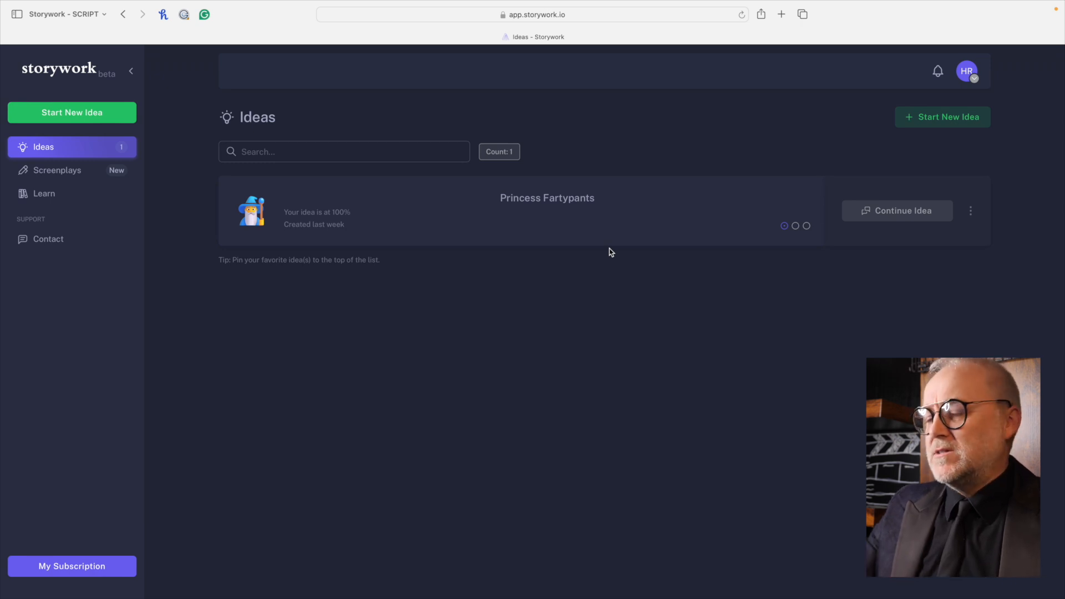
mouse_move(573, 282)
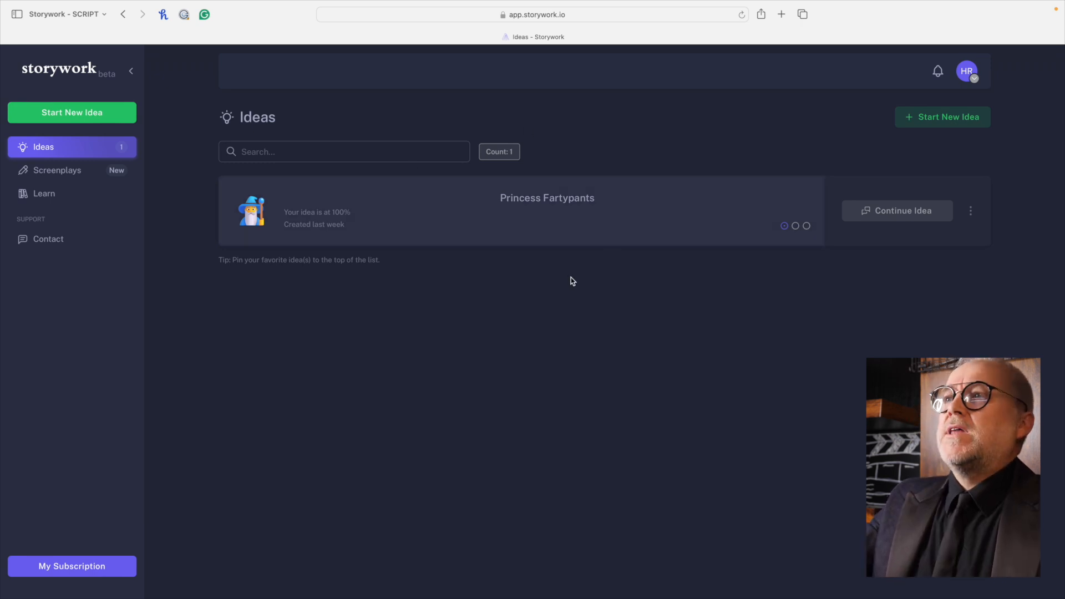
mouse_move(748, 235)
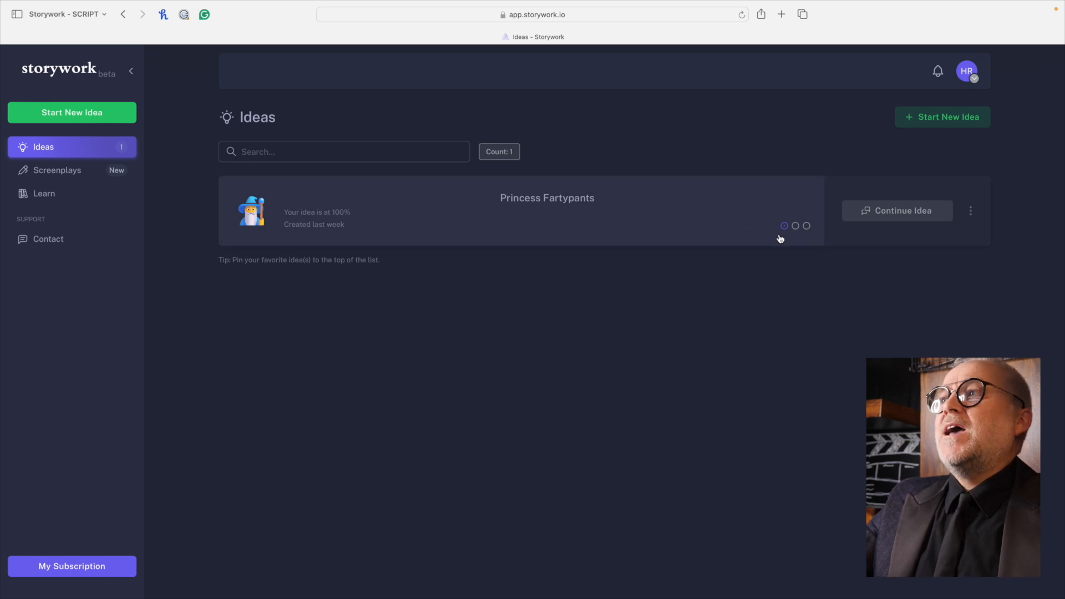
Step: Open the Princess Fartypants idea card from the Ideas list
click(897, 210)
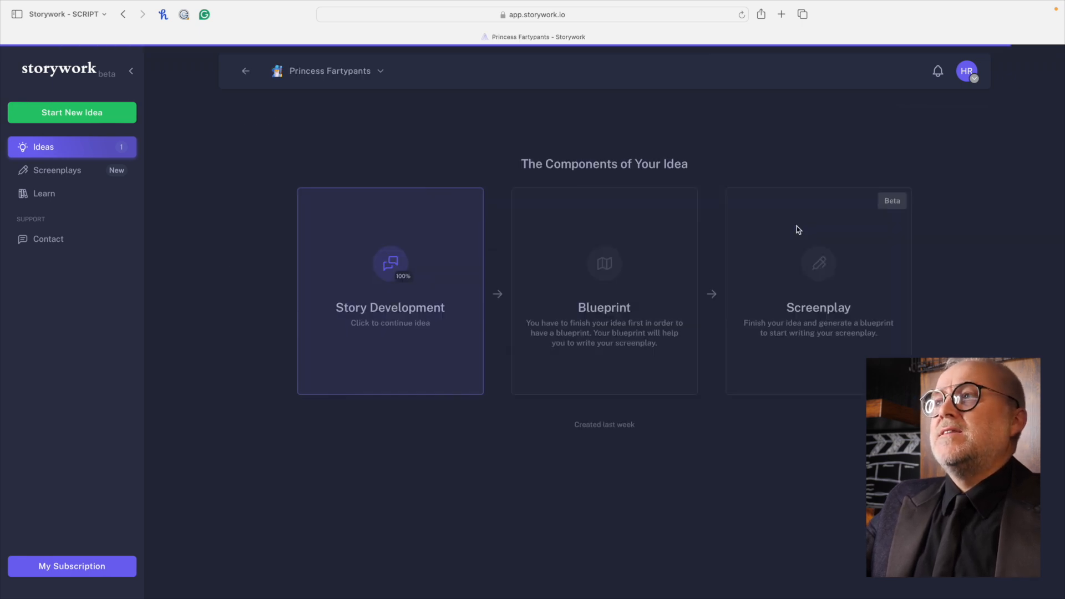
mouse_move(361, 208)
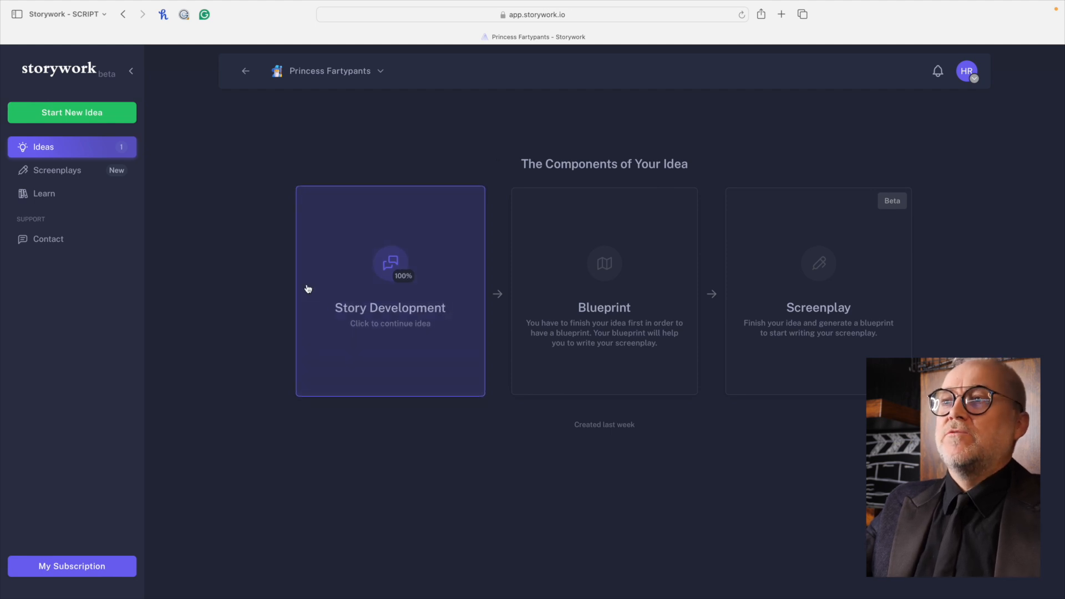
mouse_move(439, 265)
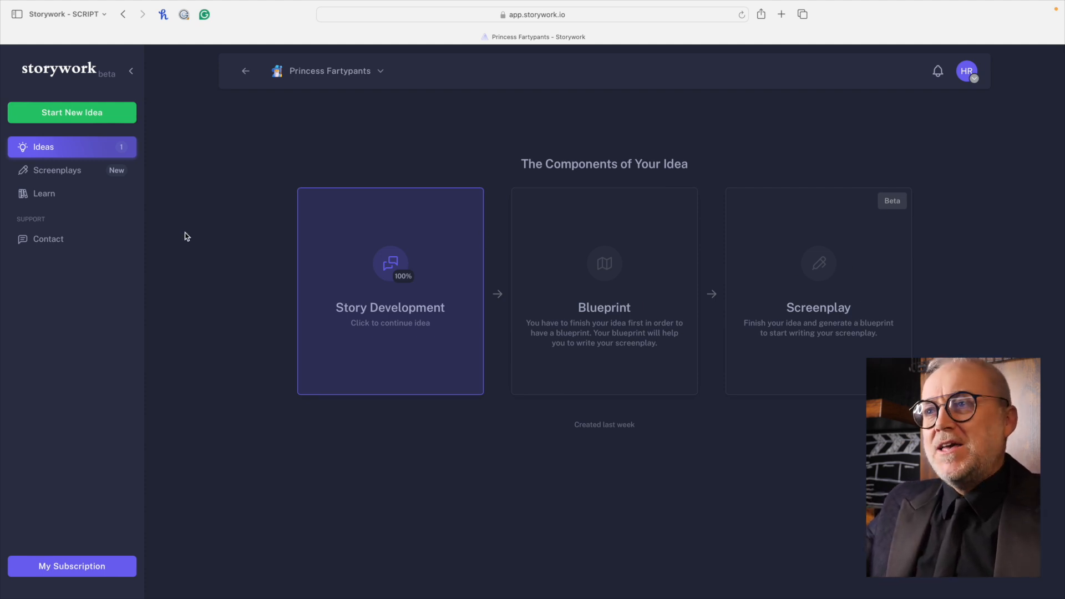
mouse_move(46, 150)
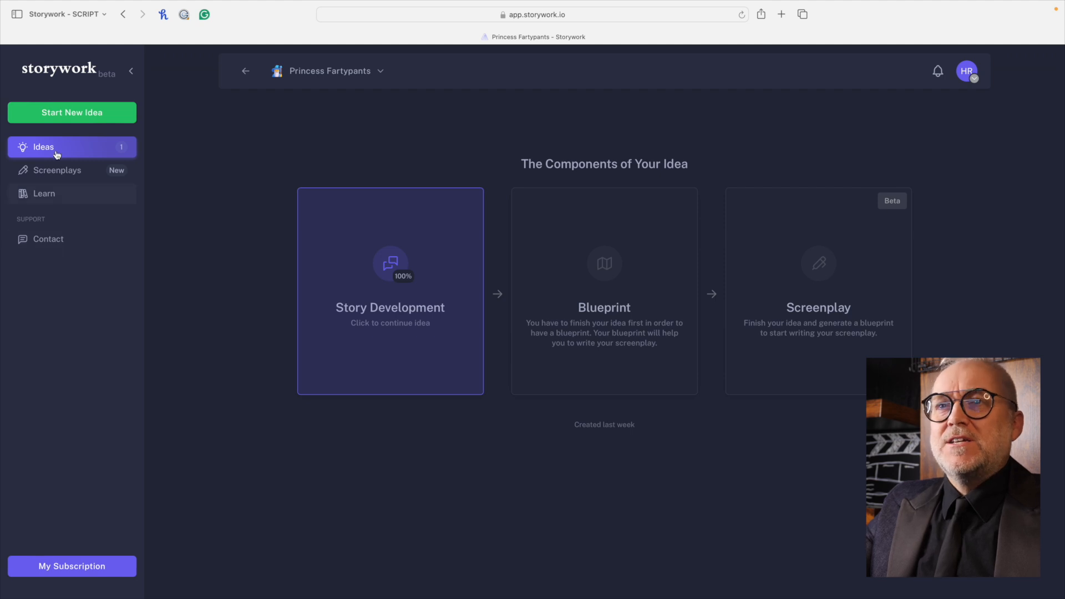
Step: Start a new idea from the Ideas list and create it with the name 'Test story'
click(43, 147)
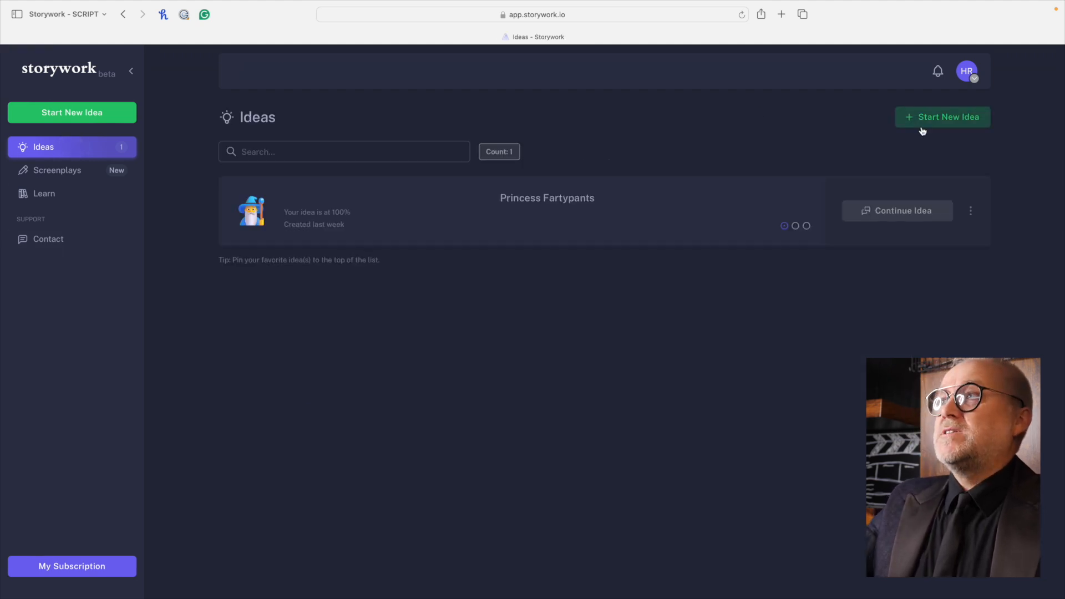
click(942, 116)
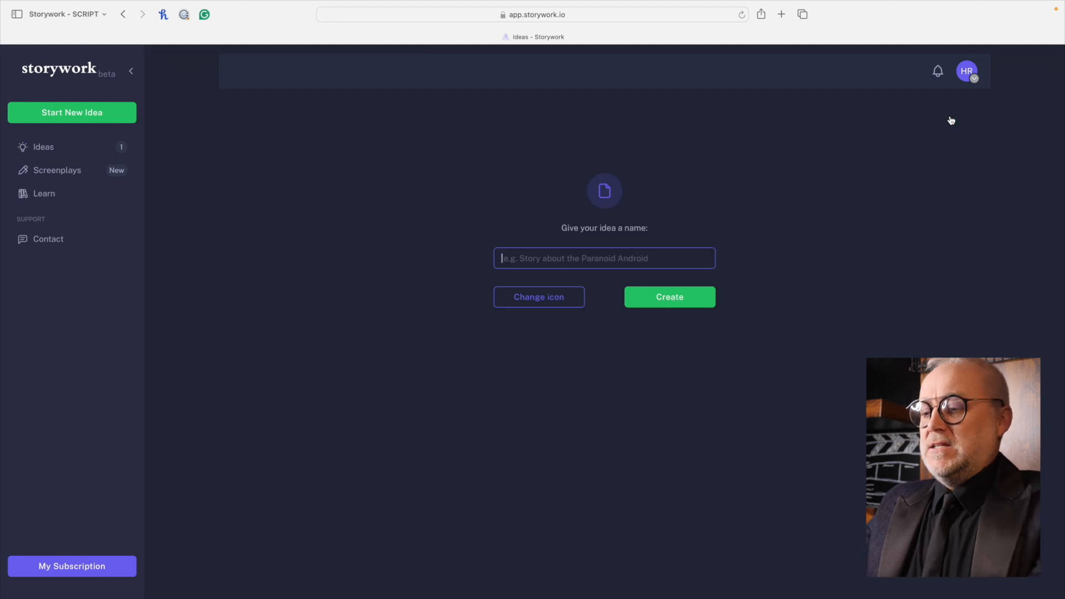
text(Test st)
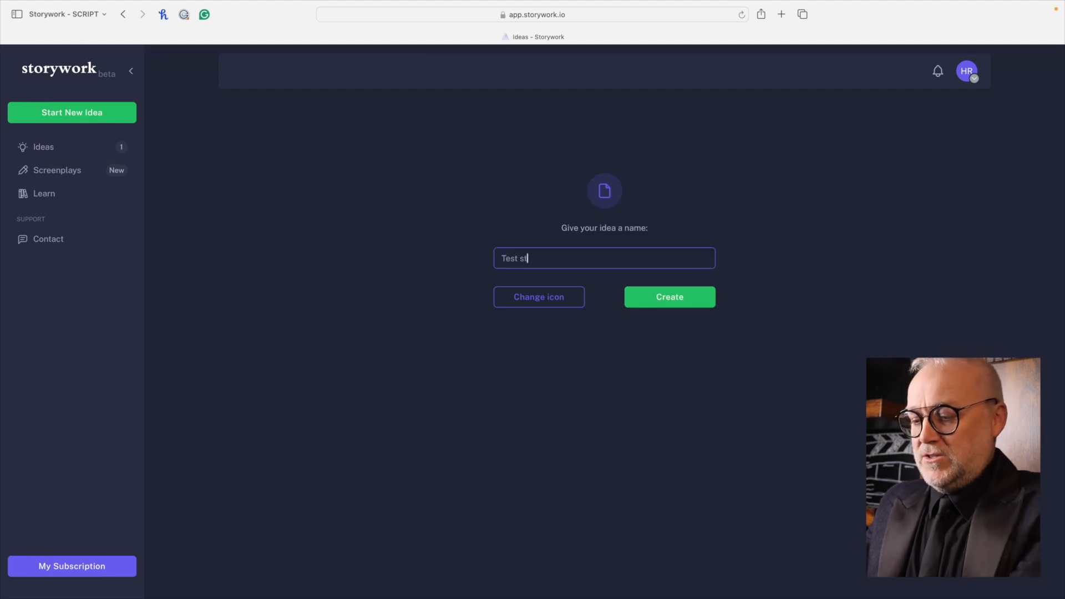
text(ory)
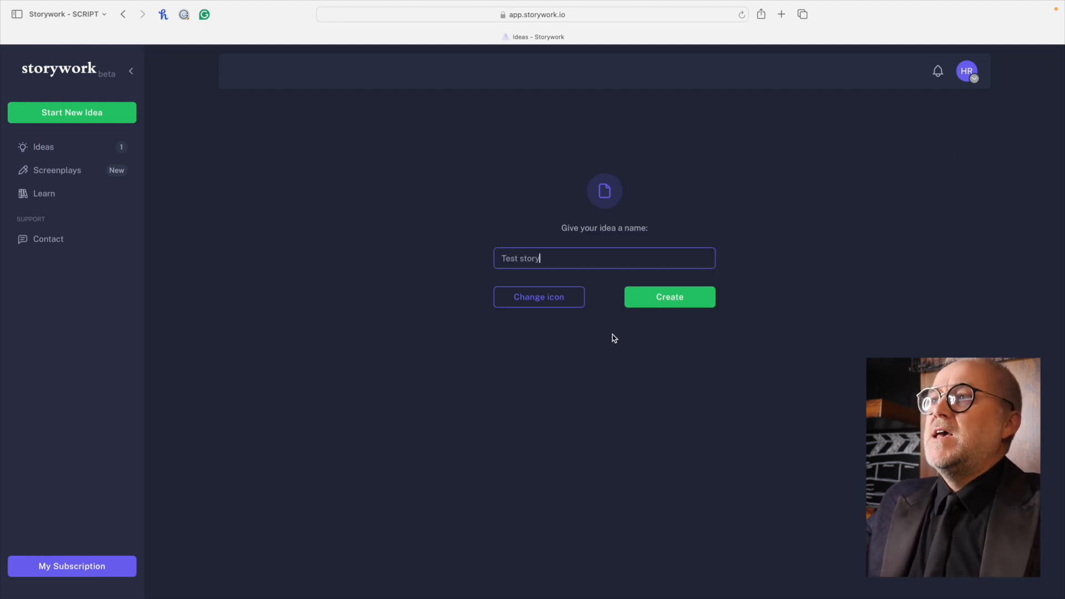
click(670, 297)
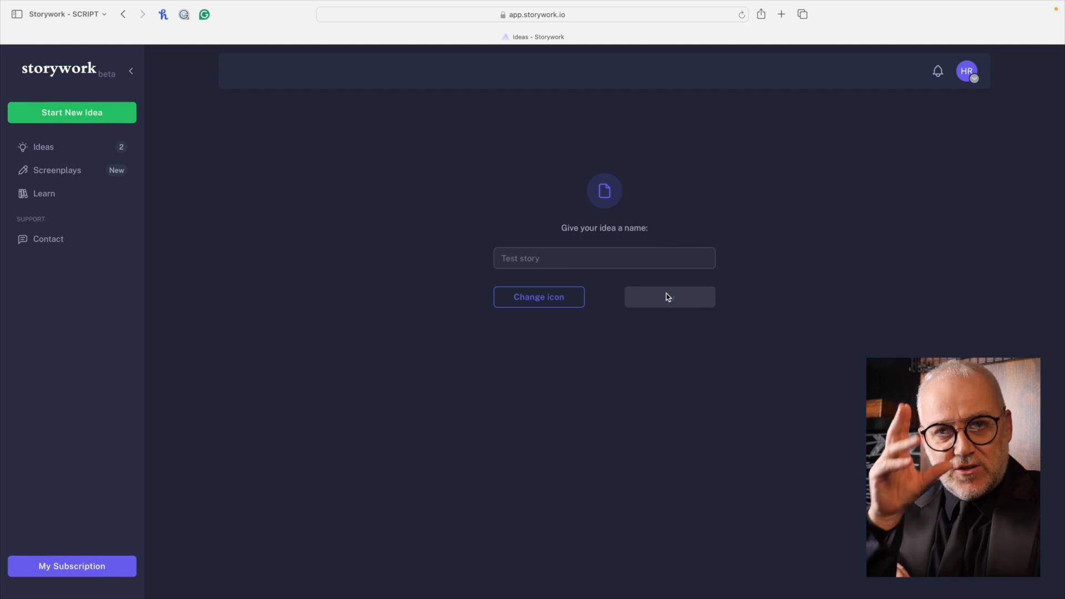
click(670, 297)
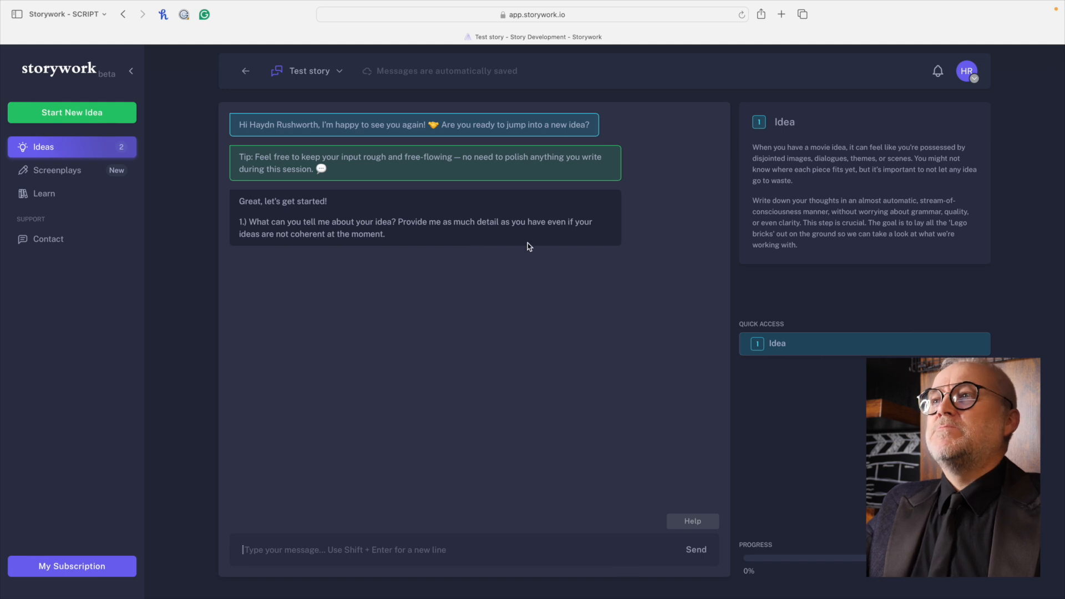
mouse_move(544, 246)
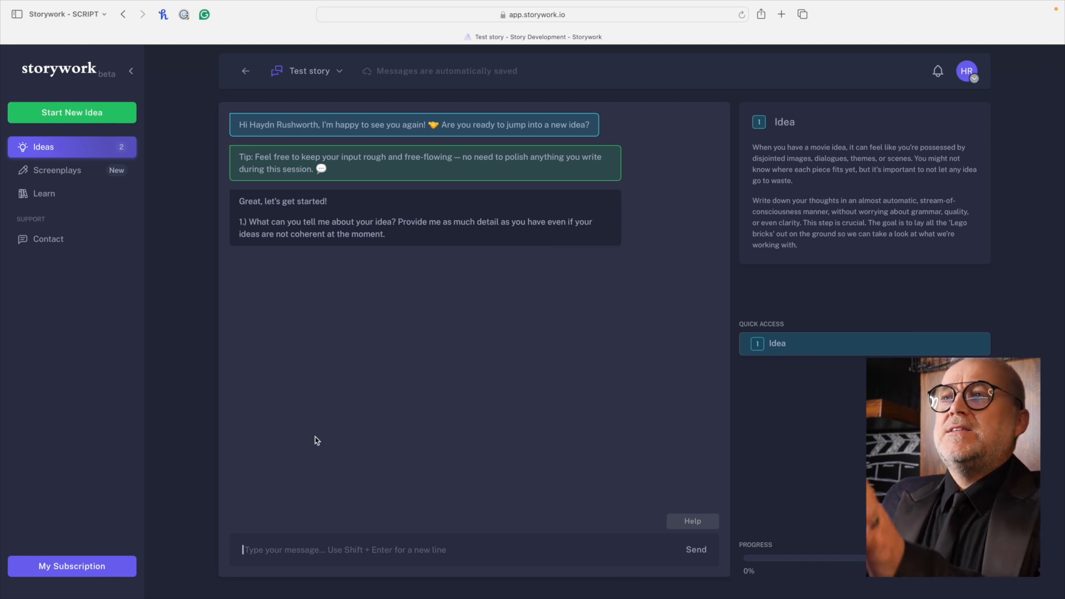
mouse_move(796, 332)
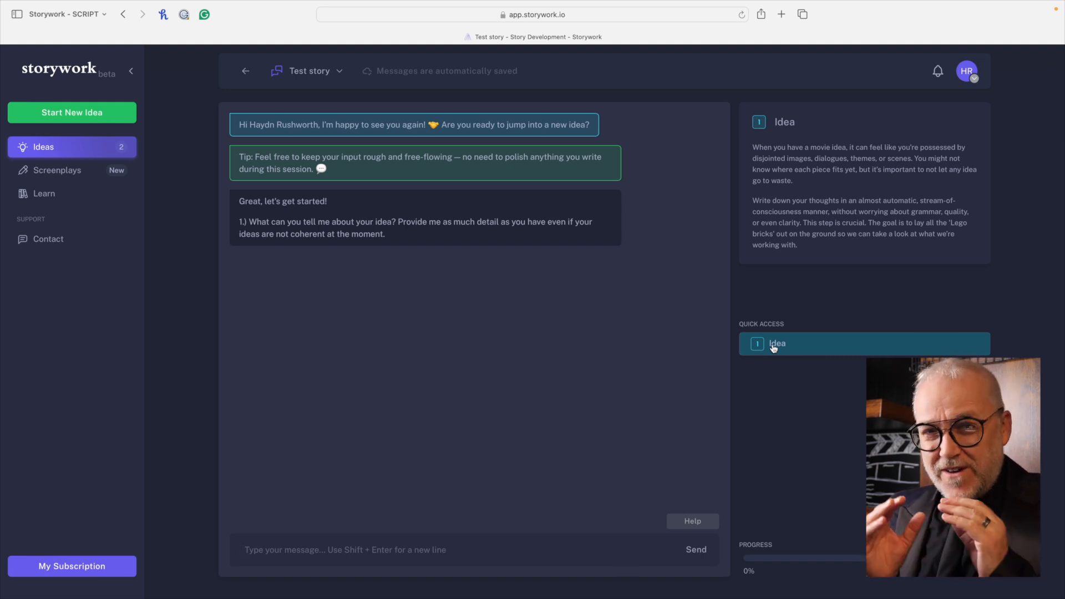
mouse_move(285, 151)
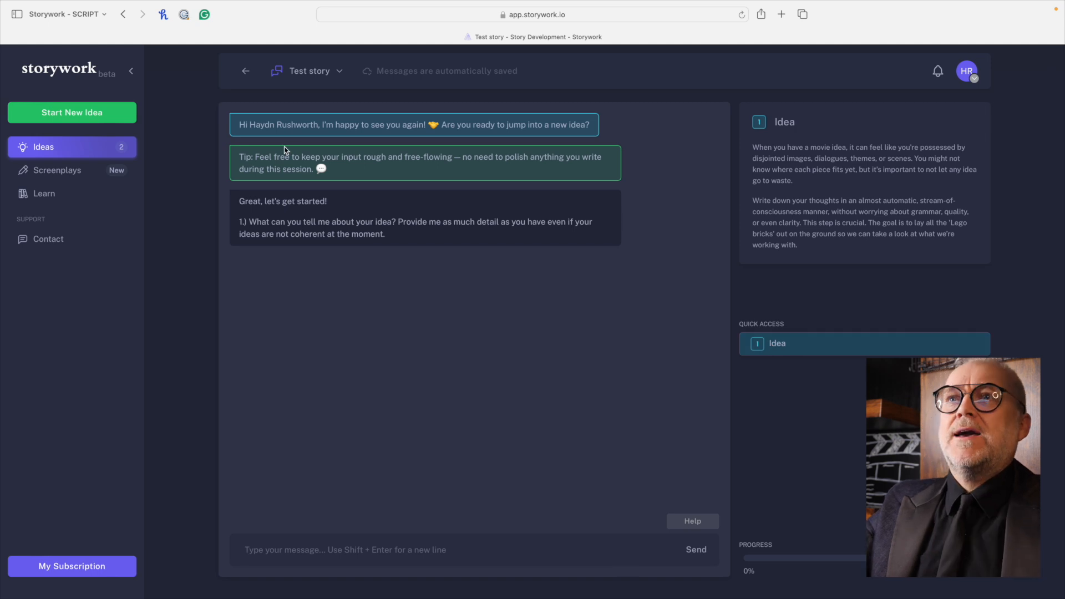
Step: Return from the Test story chat to the Ideas list holding both ideas
click(72, 146)
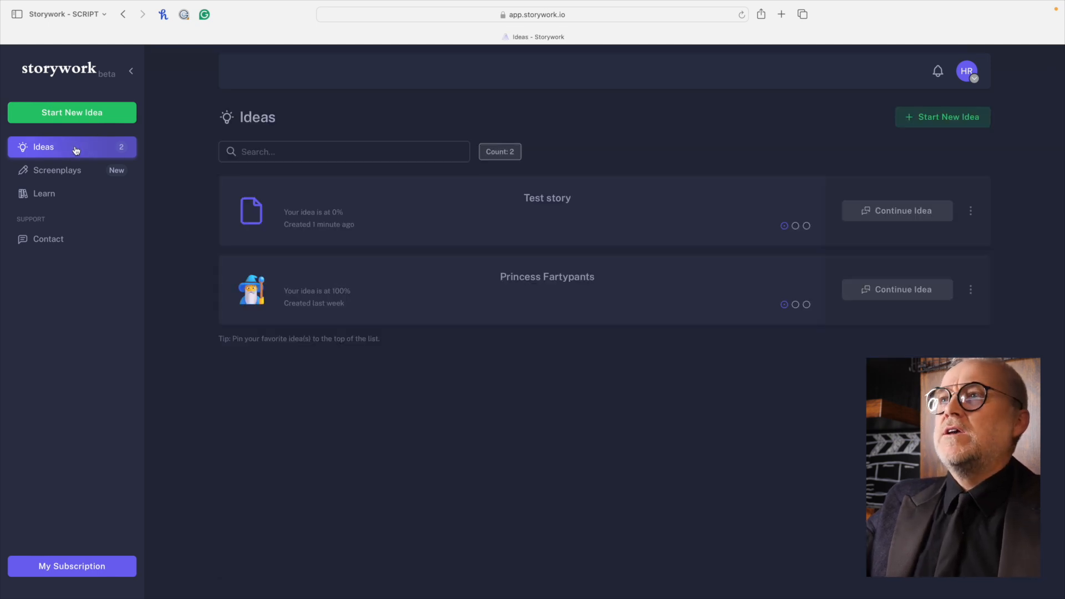
mouse_move(506, 213)
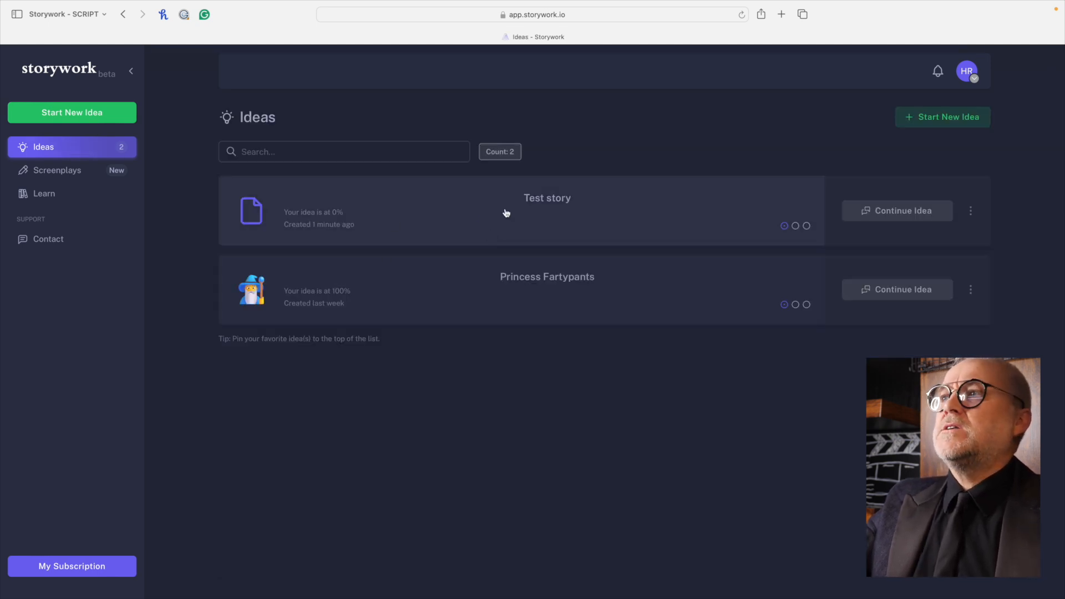
mouse_move(445, 307)
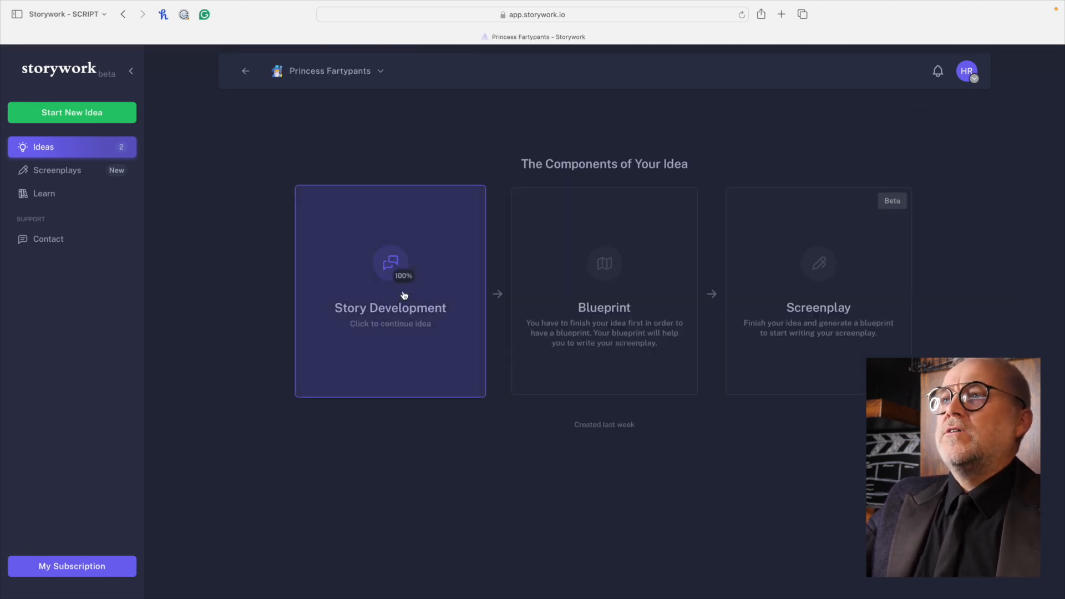
mouse_move(355, 282)
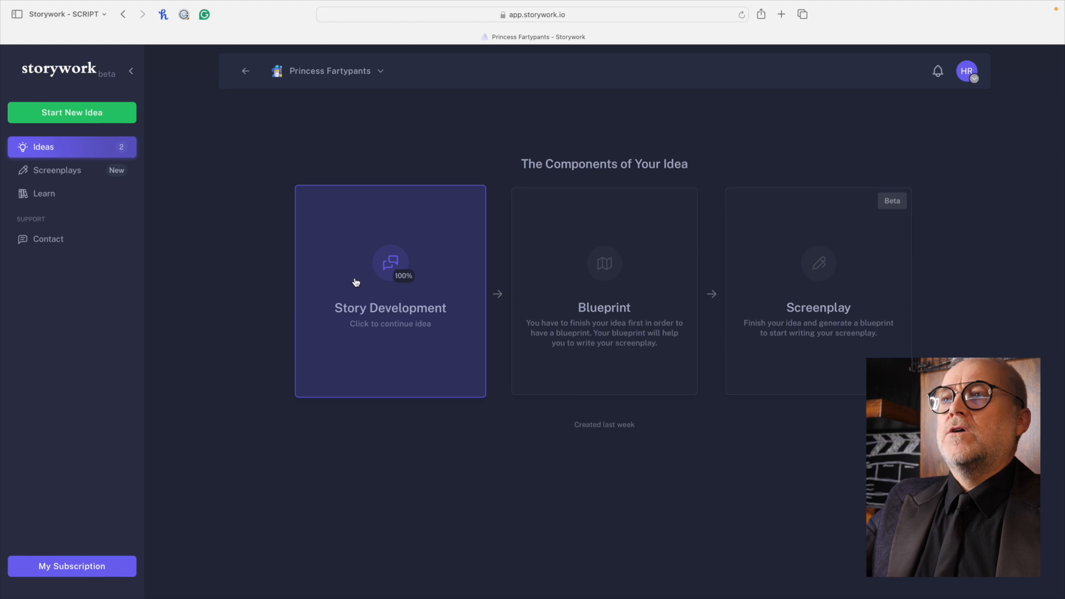
Step: Open the Story Development card of Princess Fartypants to reach its finished chat
click(391, 291)
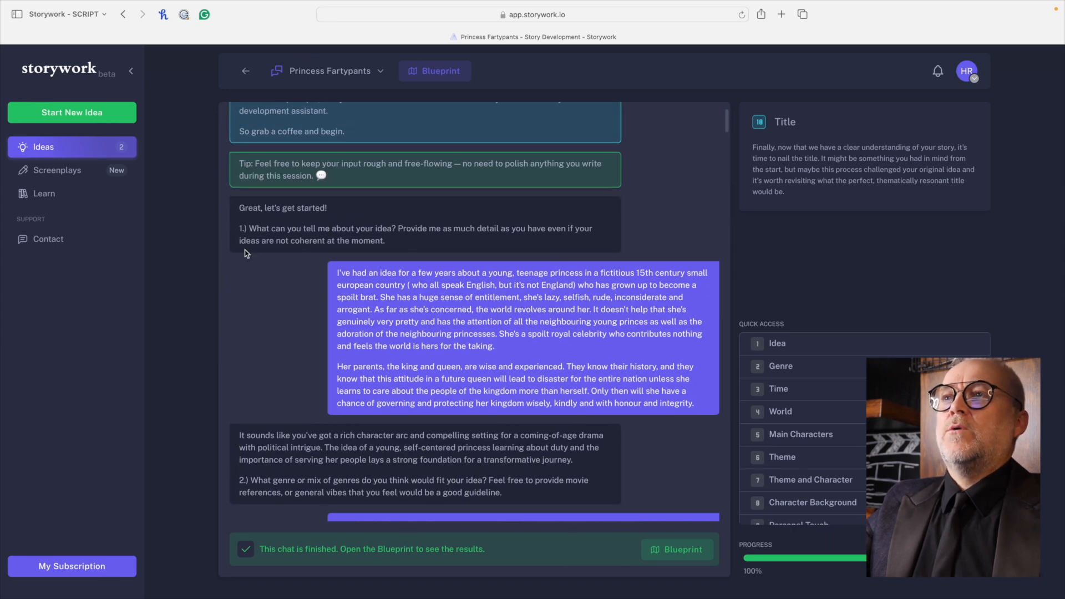
mouse_move(510, 298)
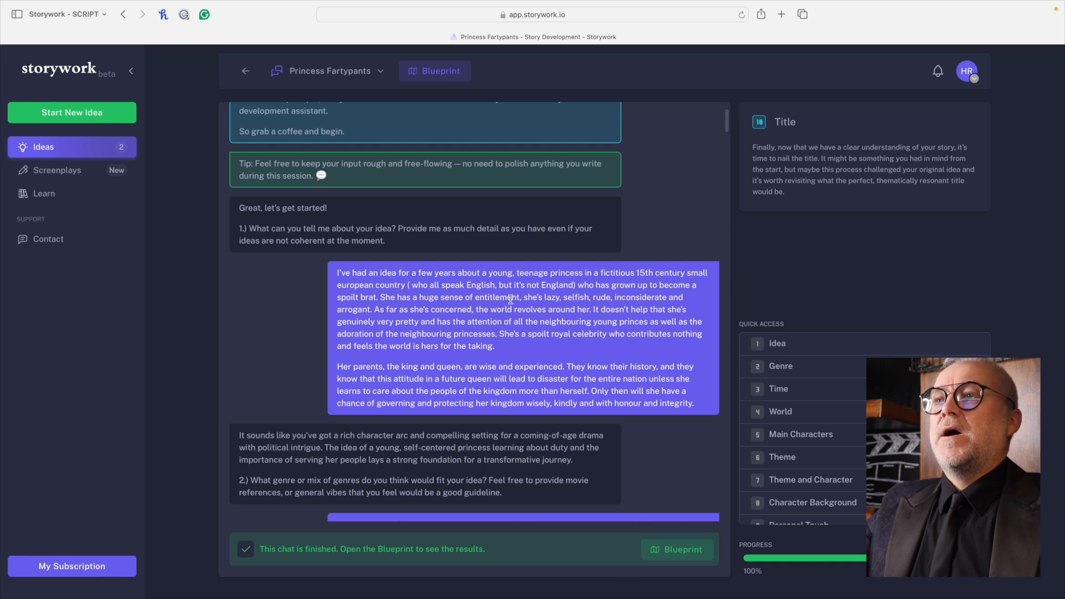
mouse_move(732, 300)
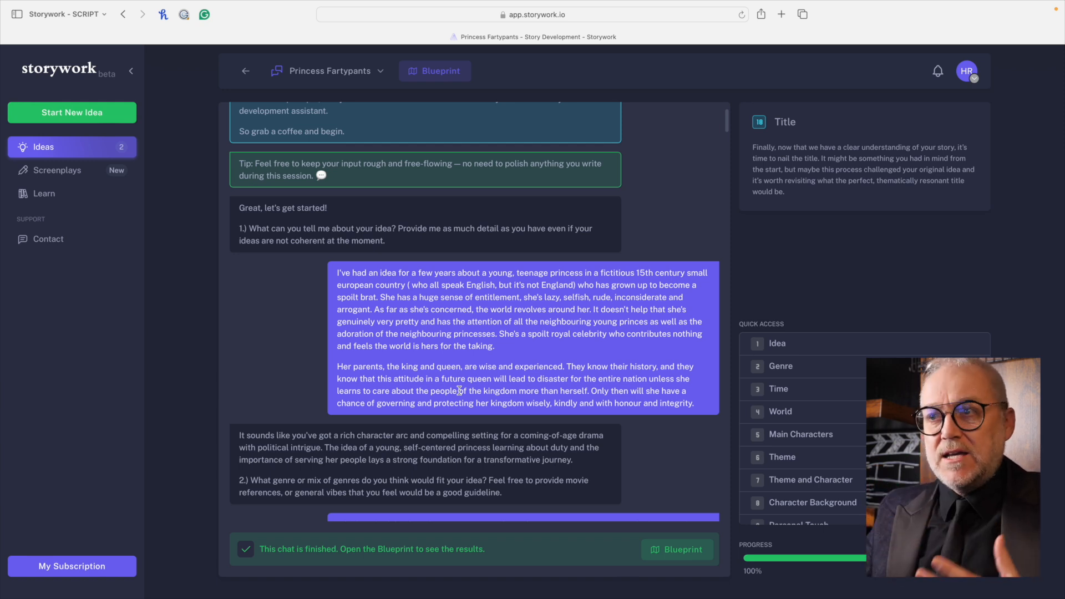
scroll(down, 3)
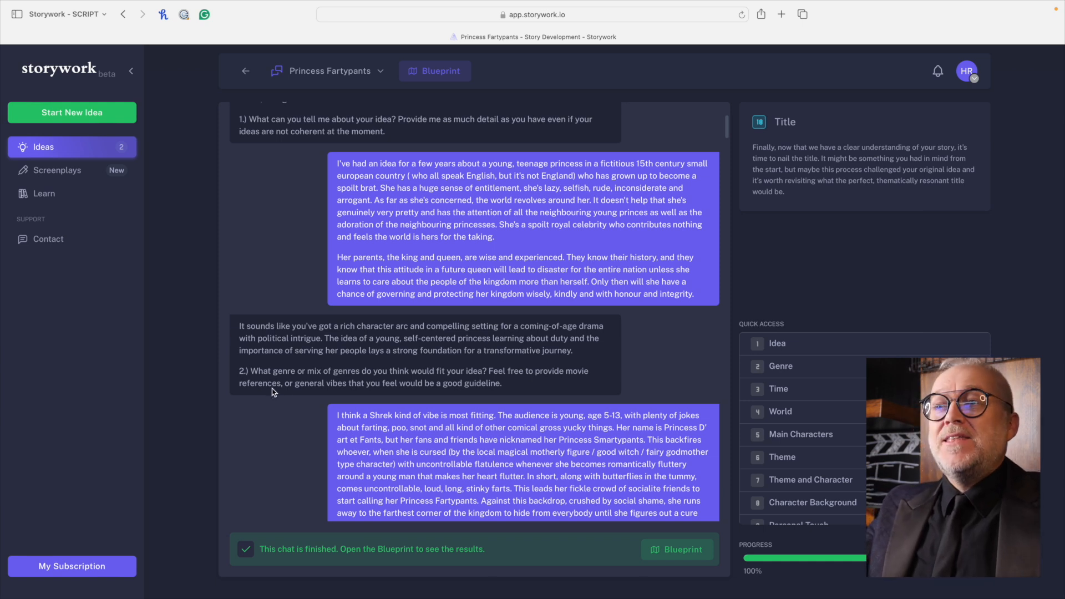
mouse_move(357, 379)
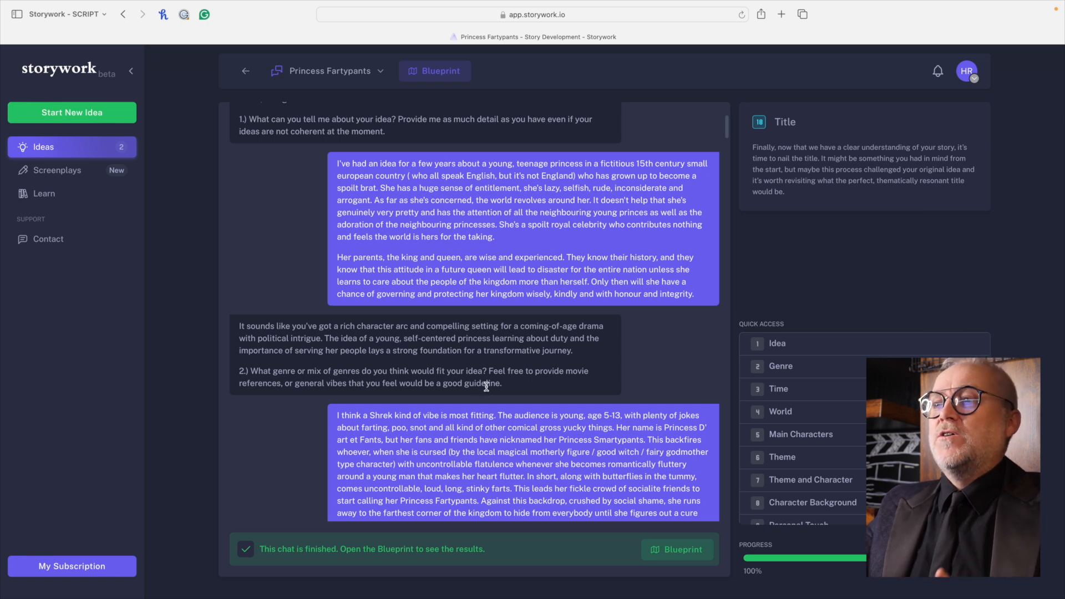
scroll(down, 3)
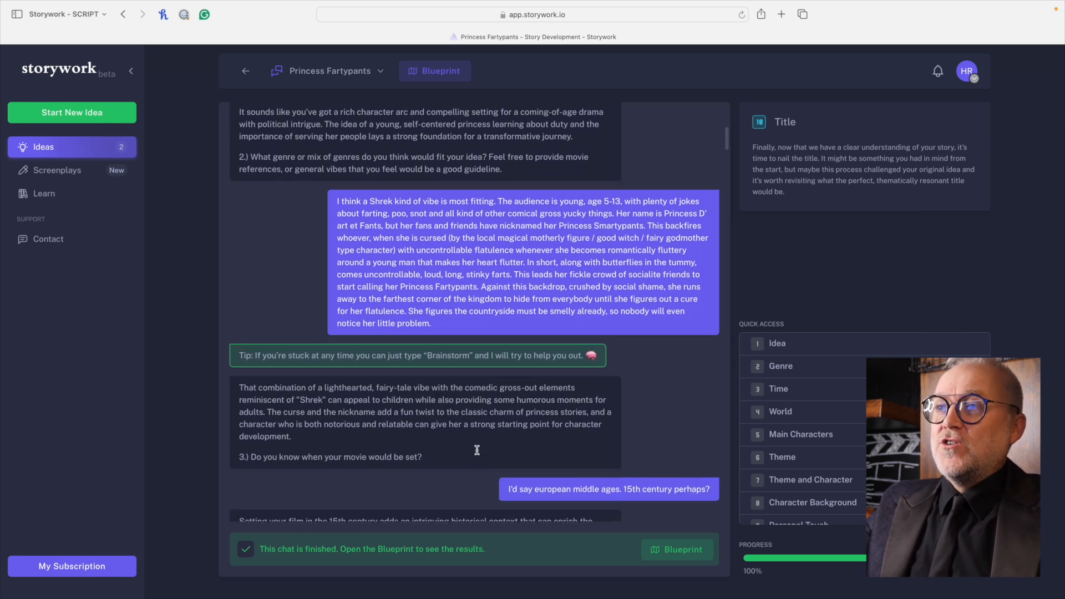
scroll(down, 3)
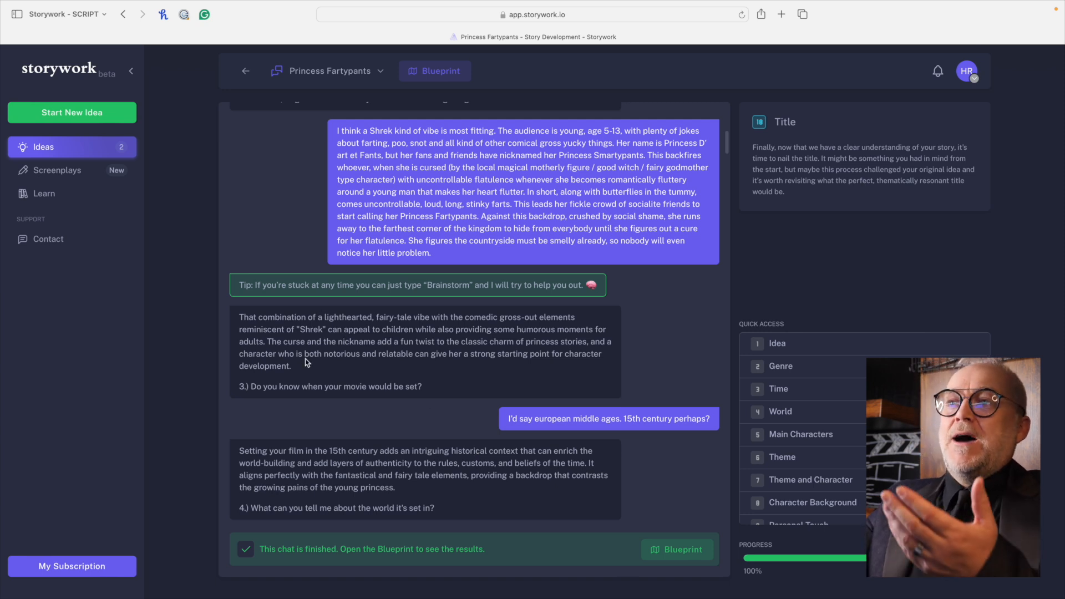
scroll(down, 3)
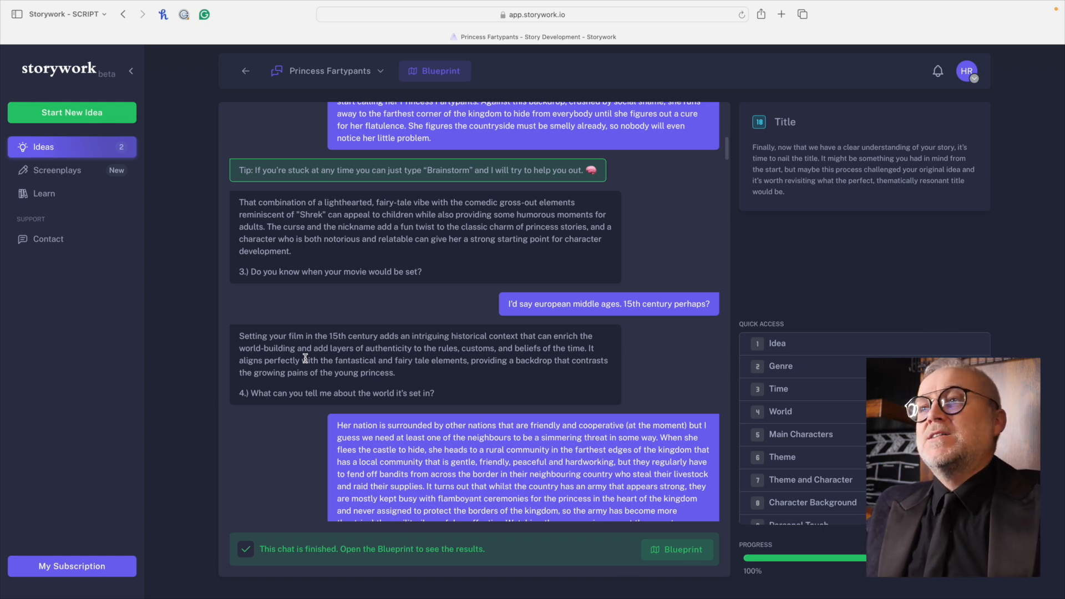
mouse_move(378, 295)
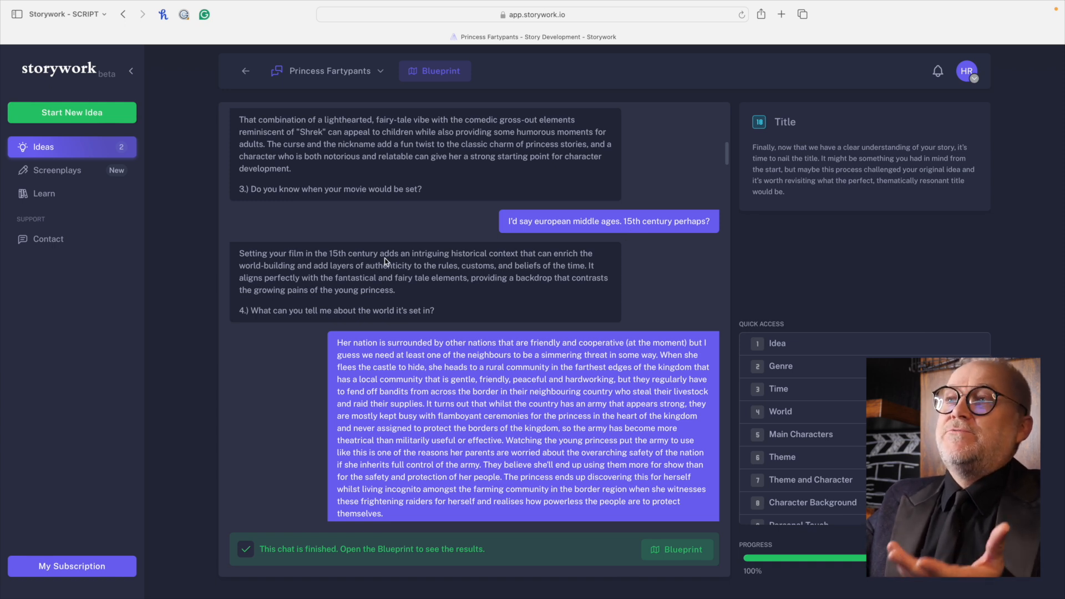
mouse_move(501, 277)
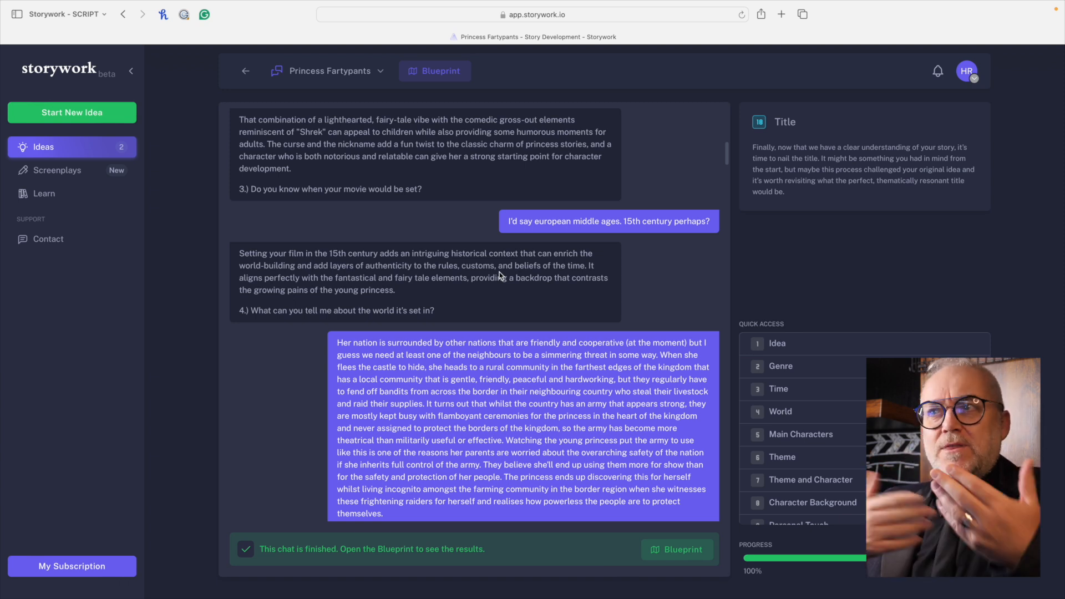
scroll(down, 3)
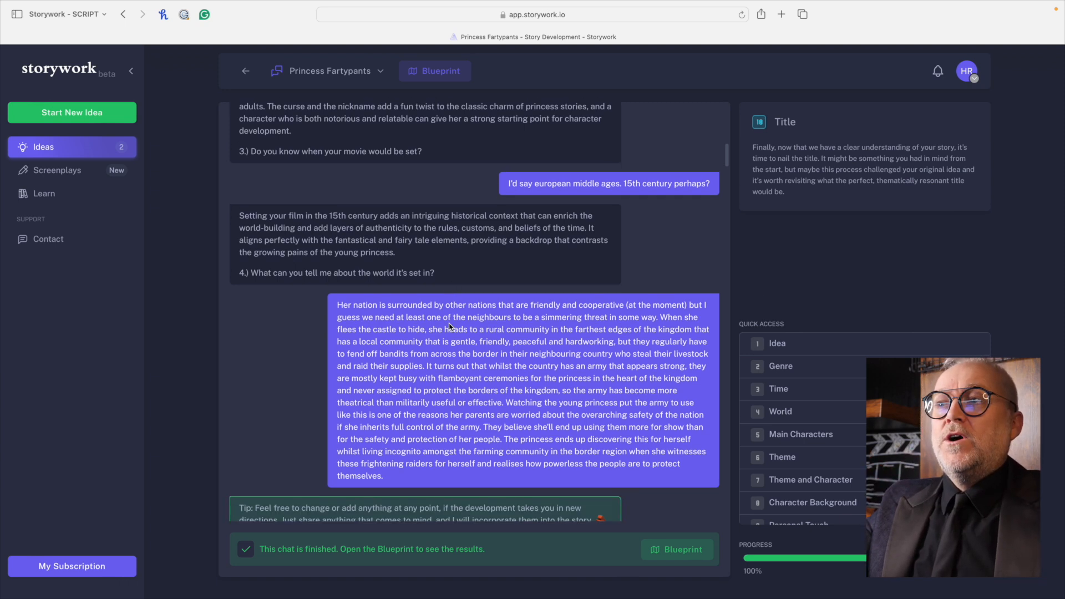
scroll(down, 3)
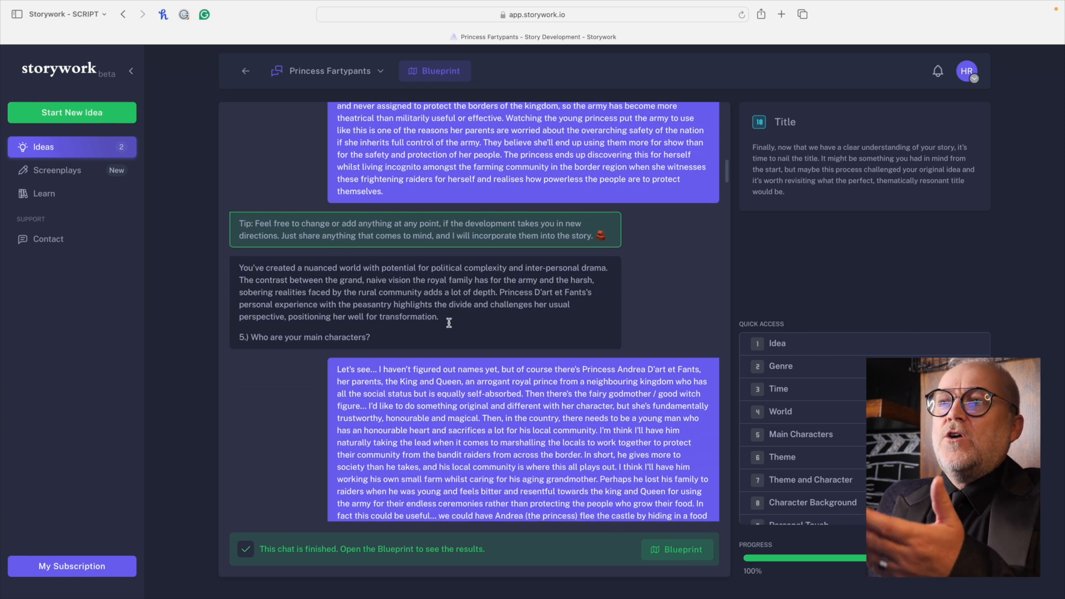
scroll(down, 3)
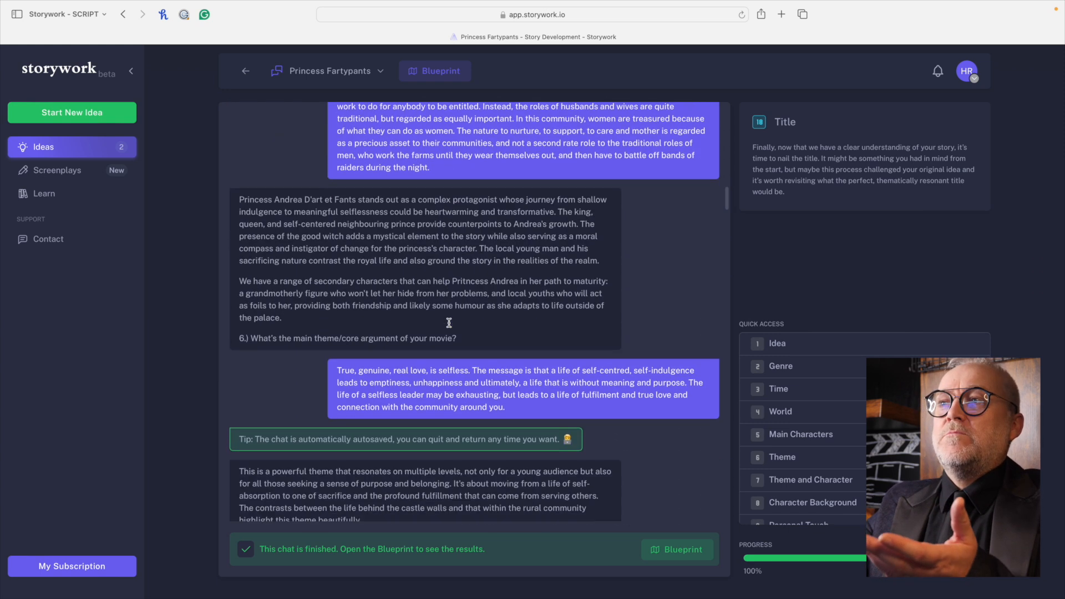
scroll(down, 3)
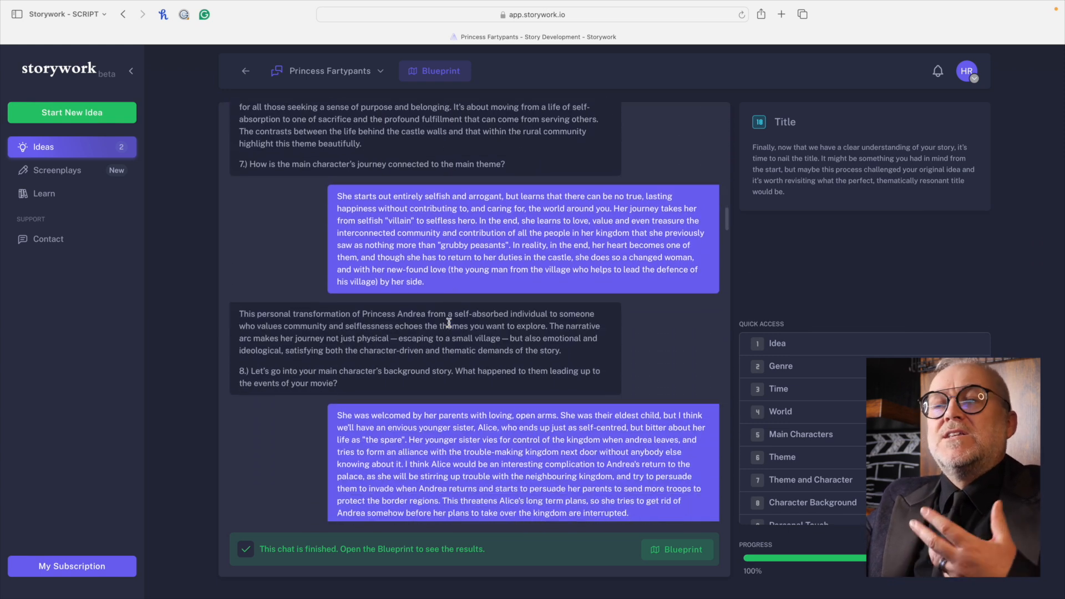
scroll(down, 3)
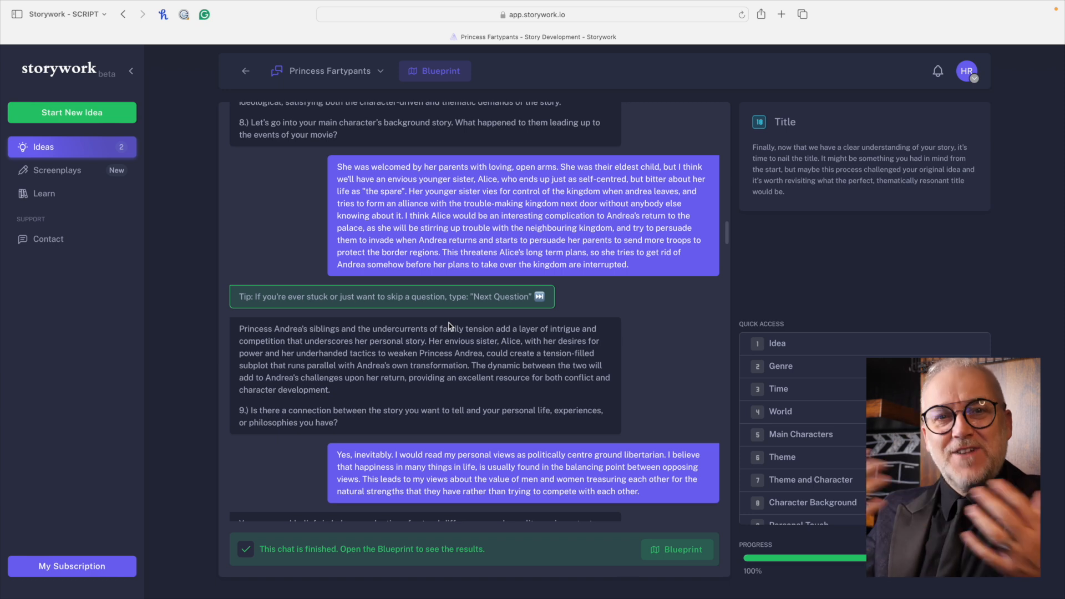
scroll(down, 3)
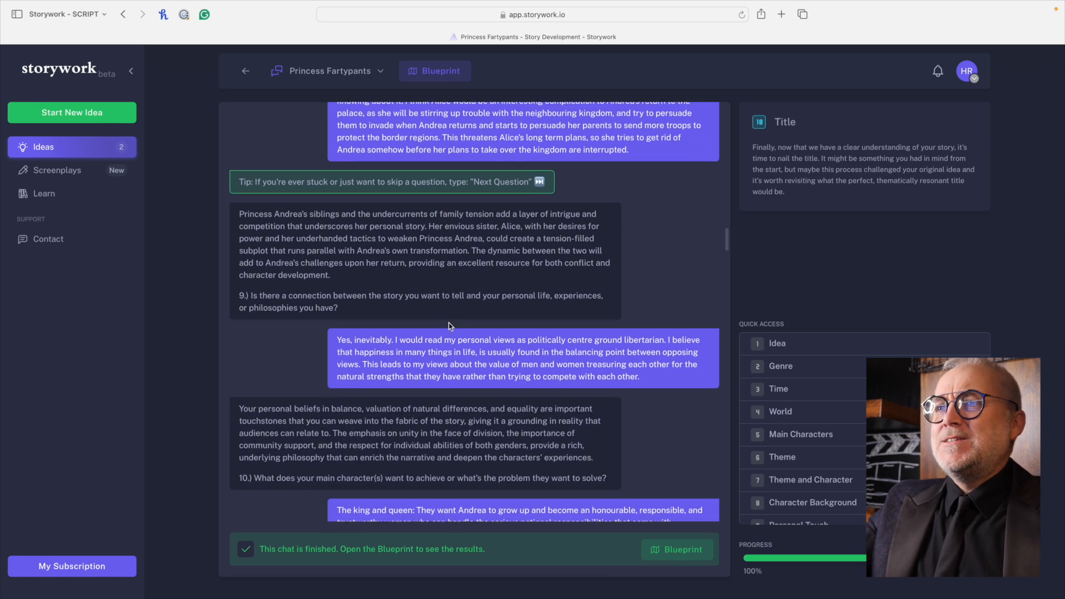
scroll(down, 3)
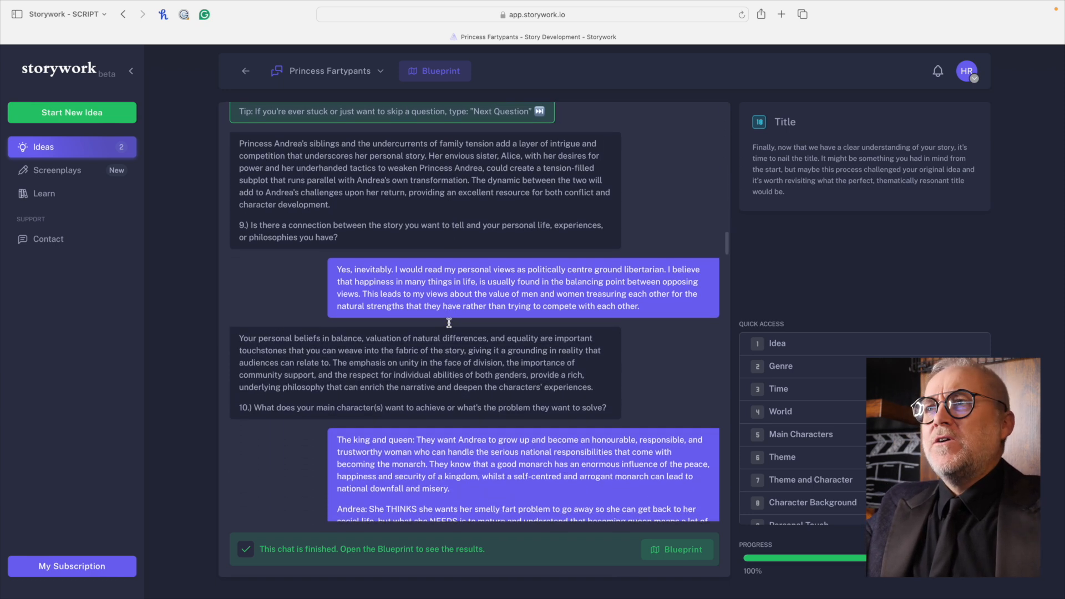
scroll(down, 3)
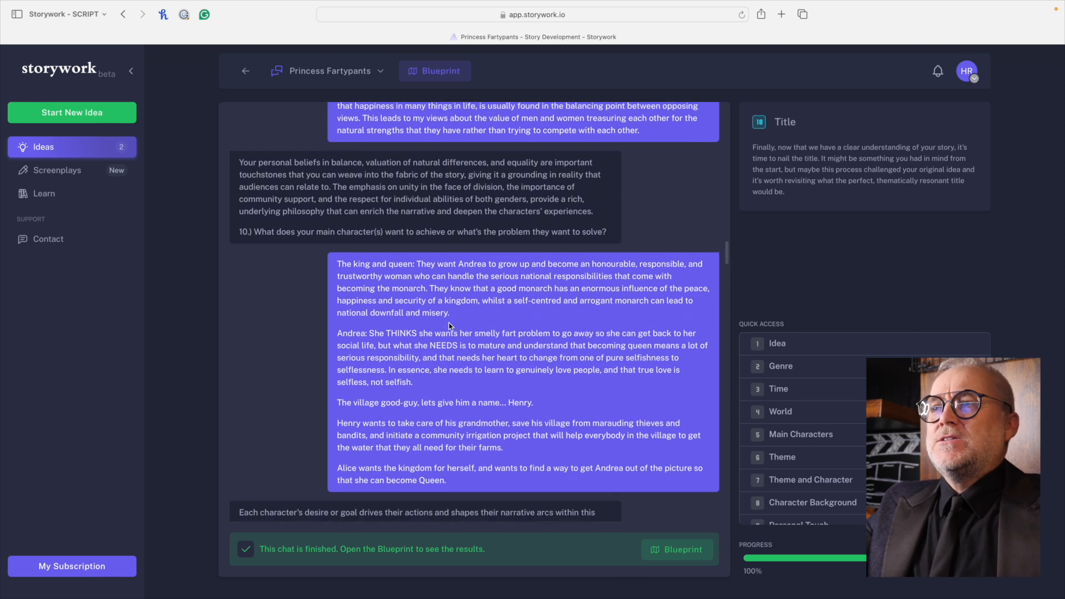
scroll(down, 3)
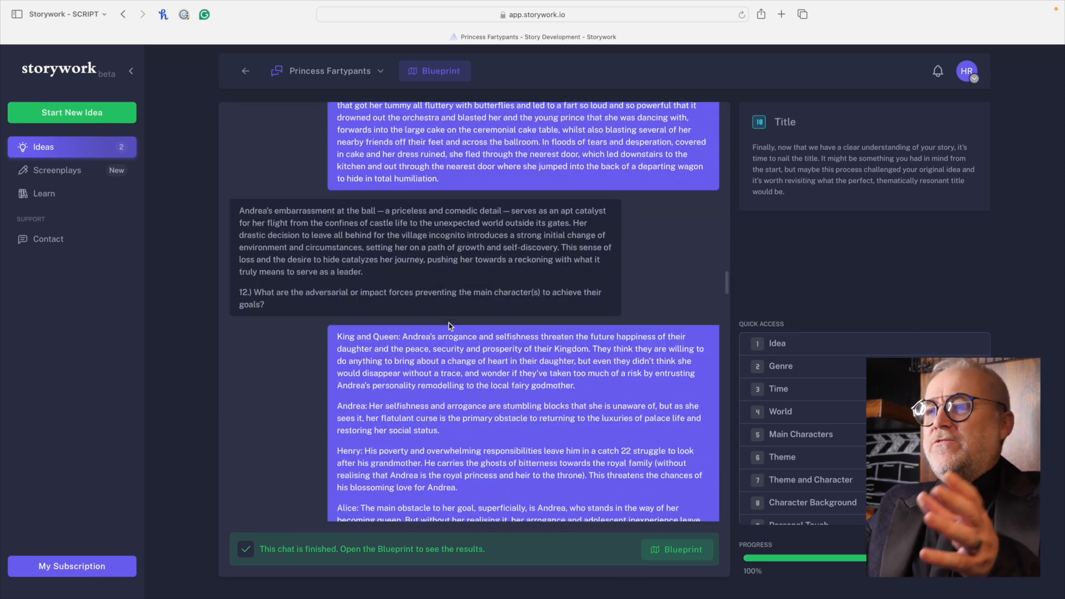
scroll(down, 3)
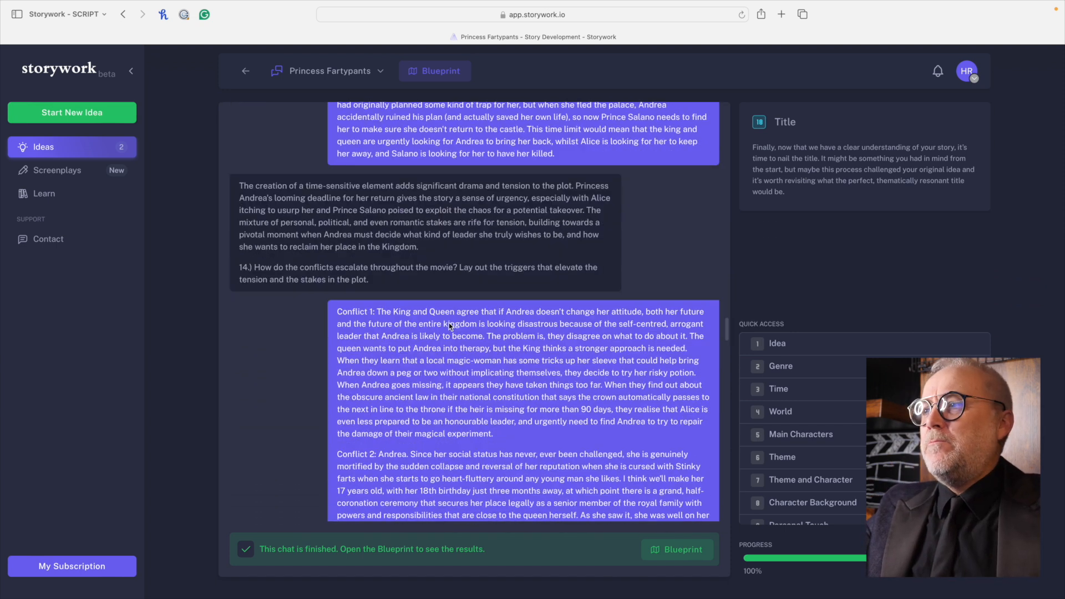
scroll(down, 3)
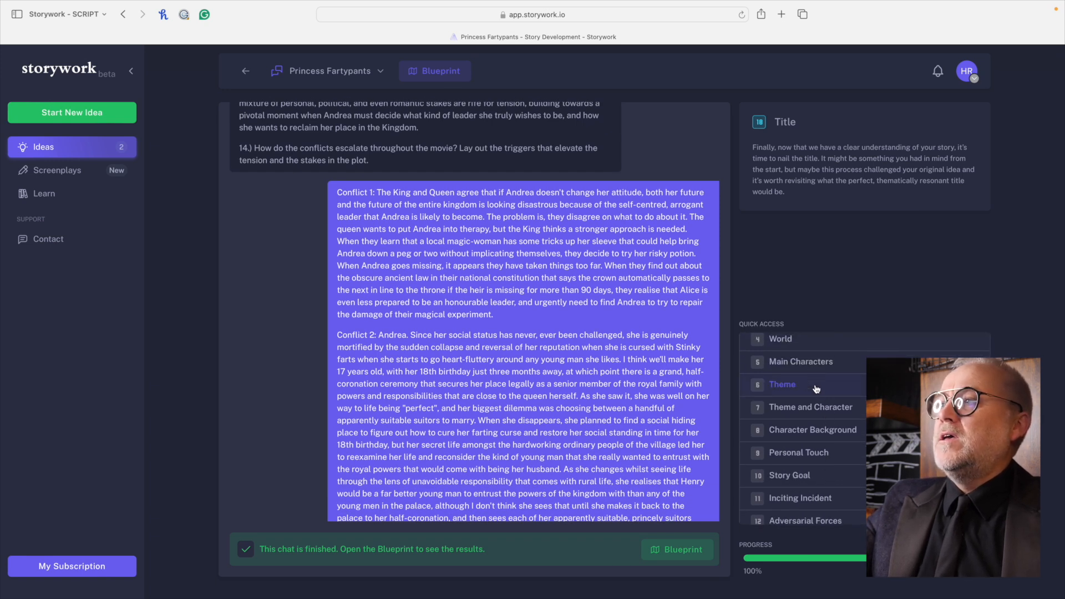
click(782, 384)
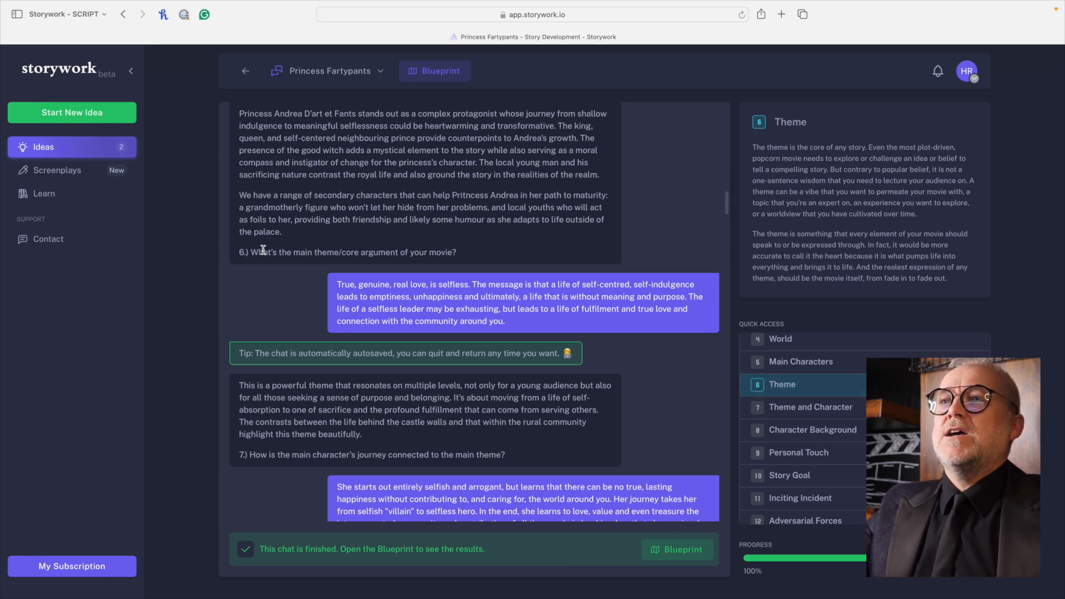
mouse_move(331, 249)
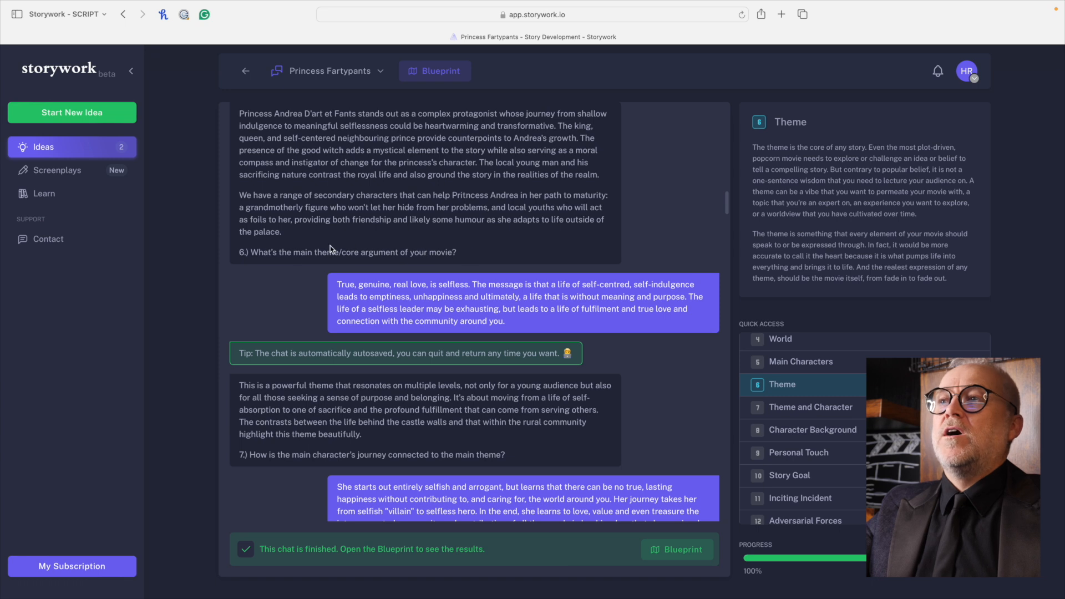
mouse_move(824, 455)
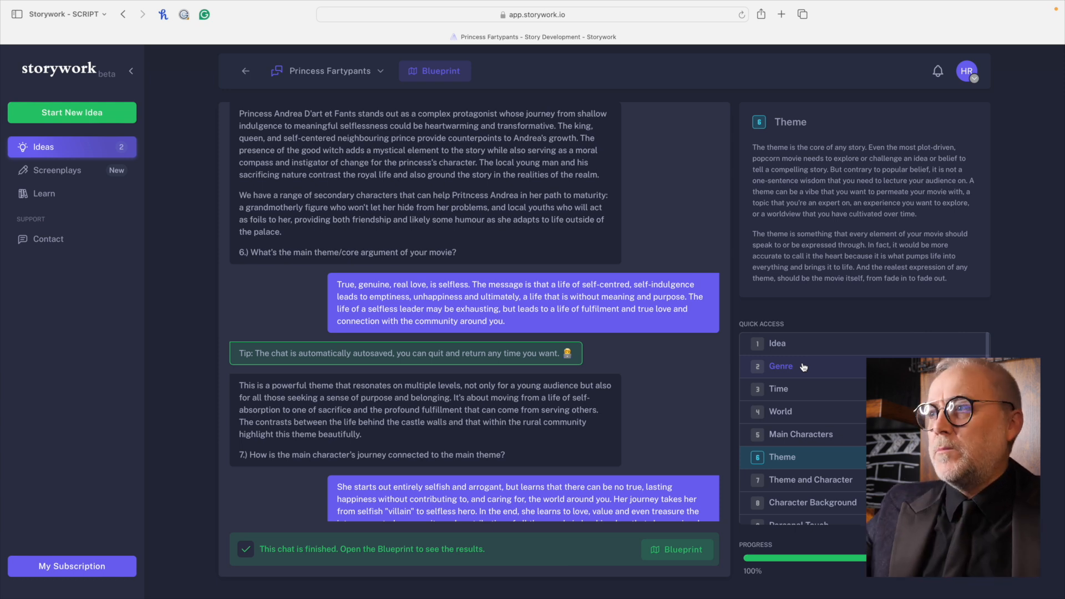
mouse_move(805, 398)
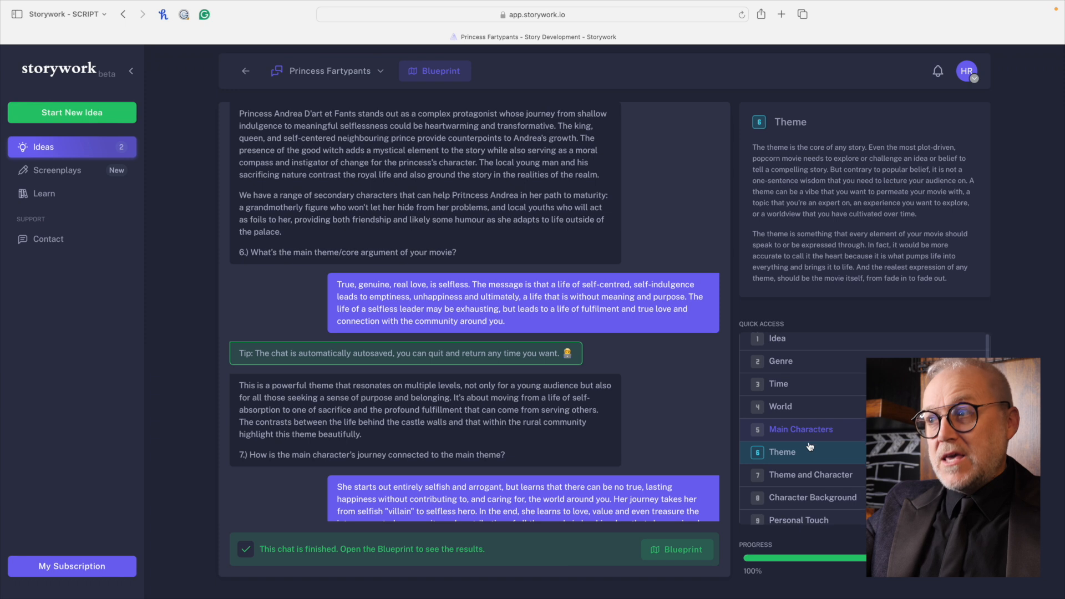
scroll(down, 3)
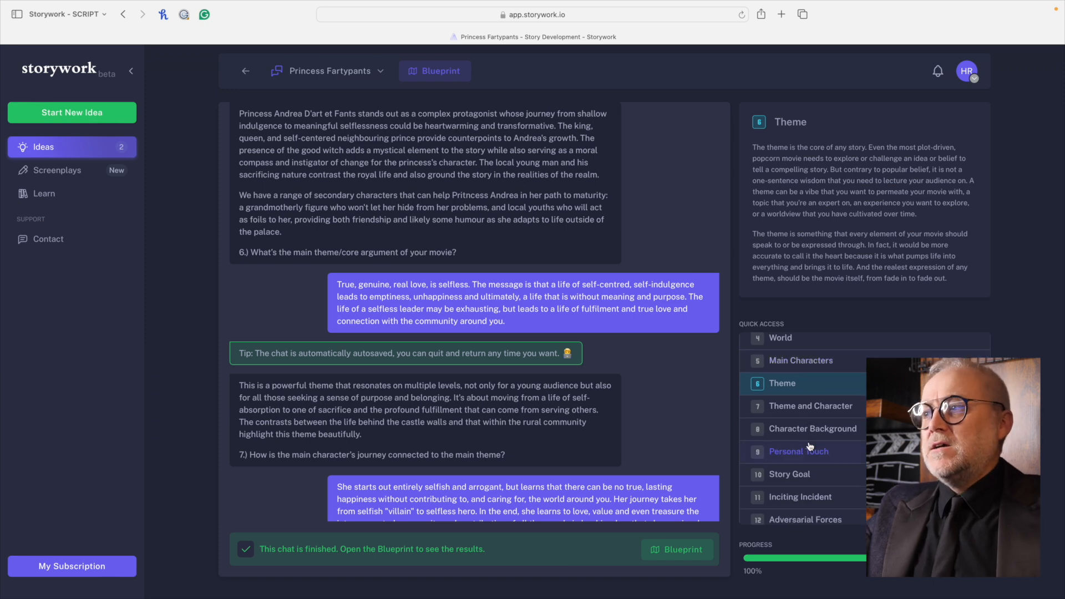
scroll(down, 3)
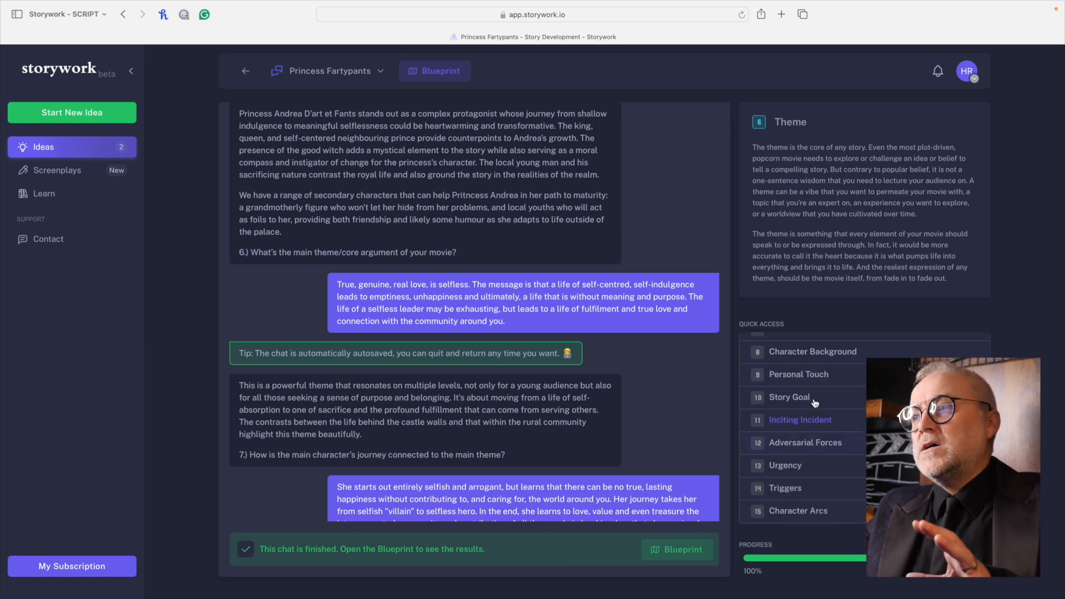
Step: Jump via Quick Access to the Personal Touch question 9 on personal connection
click(799, 375)
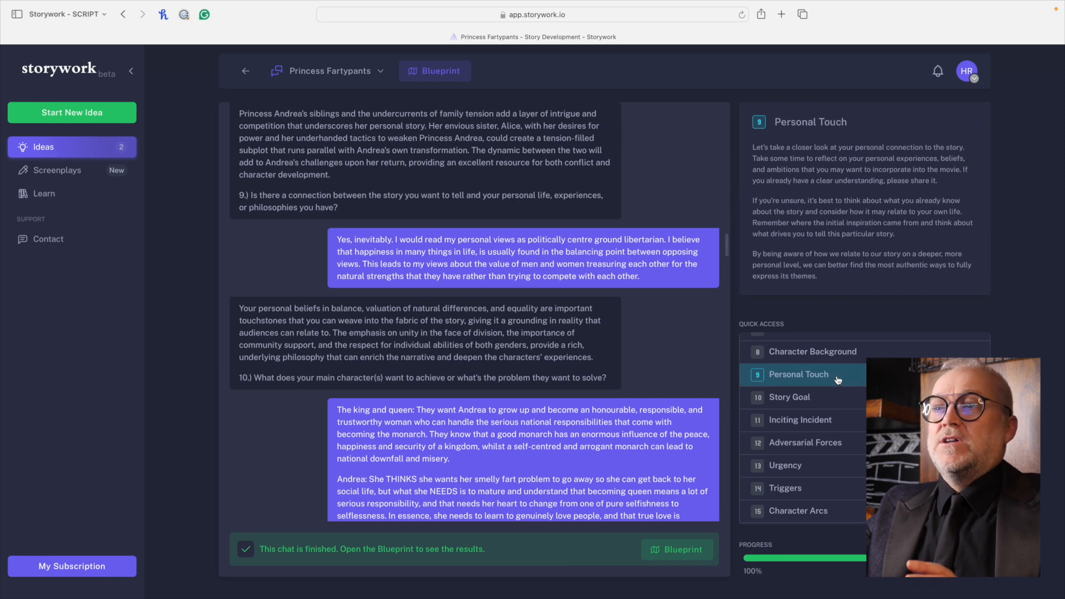
mouse_move(524, 395)
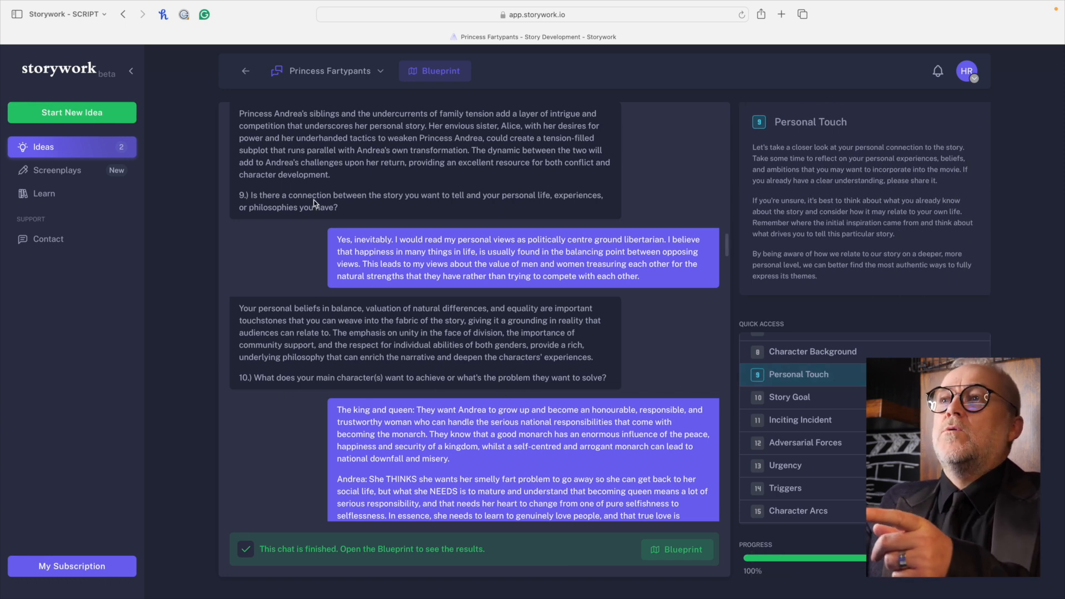
mouse_move(412, 209)
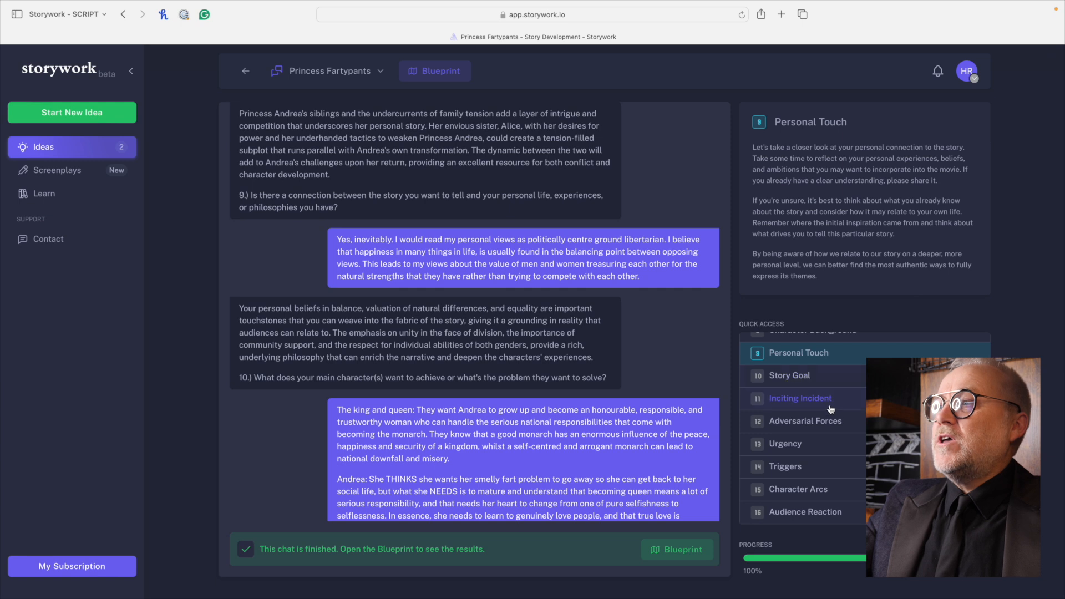
mouse_move(823, 430)
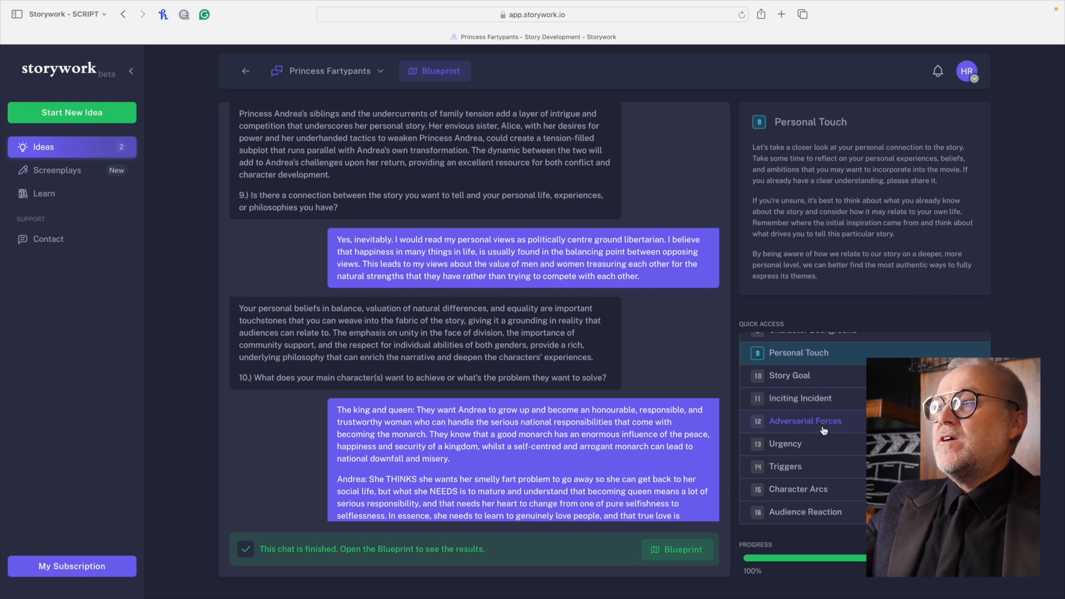
scroll(down, 3)
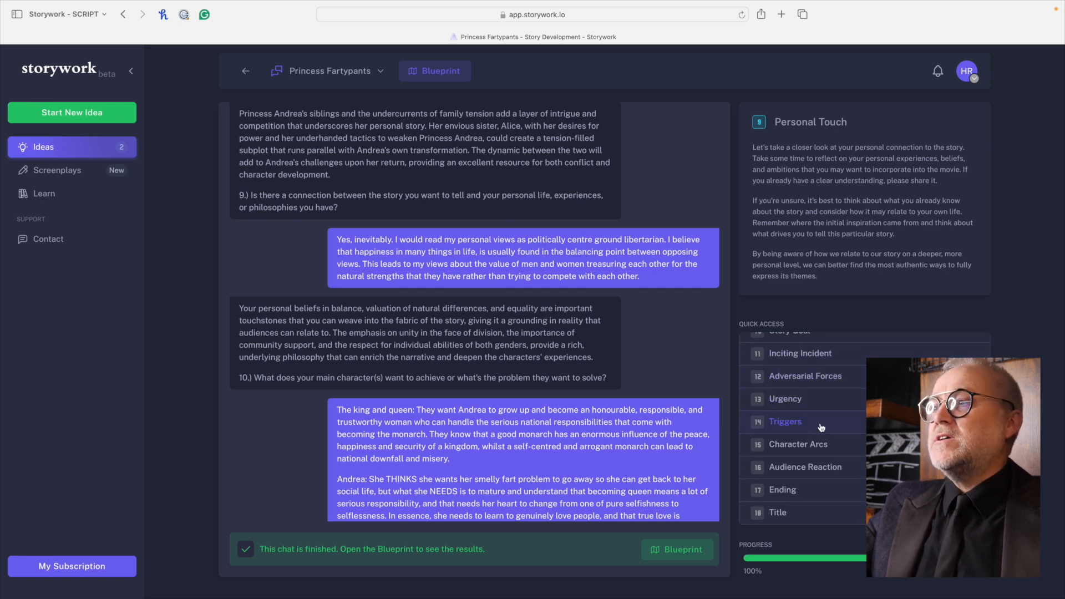
mouse_move(840, 449)
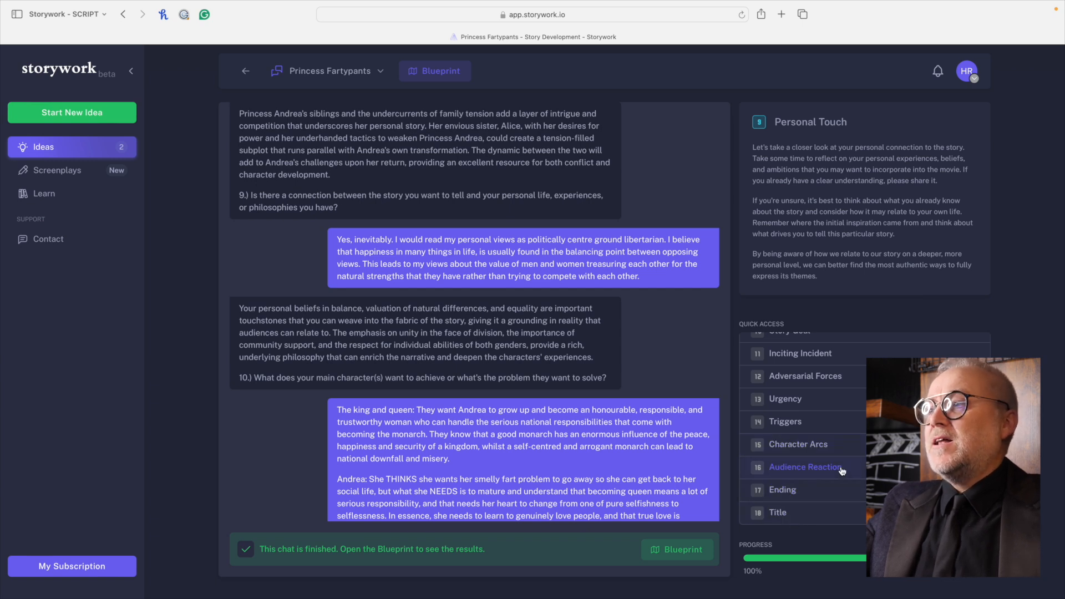
Step: Jump via Quick Access to Audience Reaction and select question 16's text
click(805, 467)
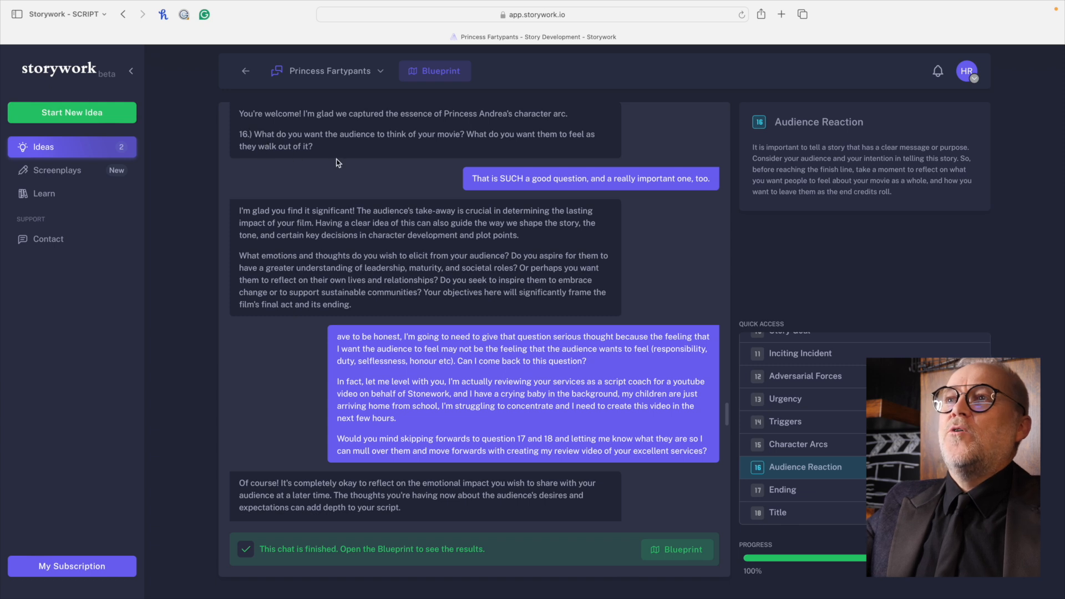
drag(255, 134, 313, 146)
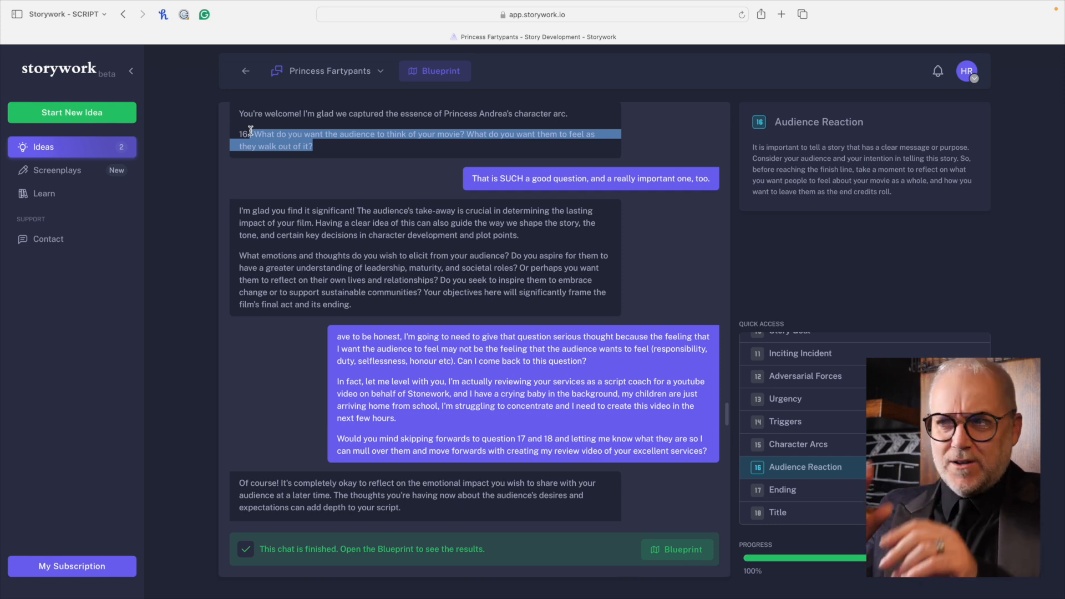
mouse_move(356, 320)
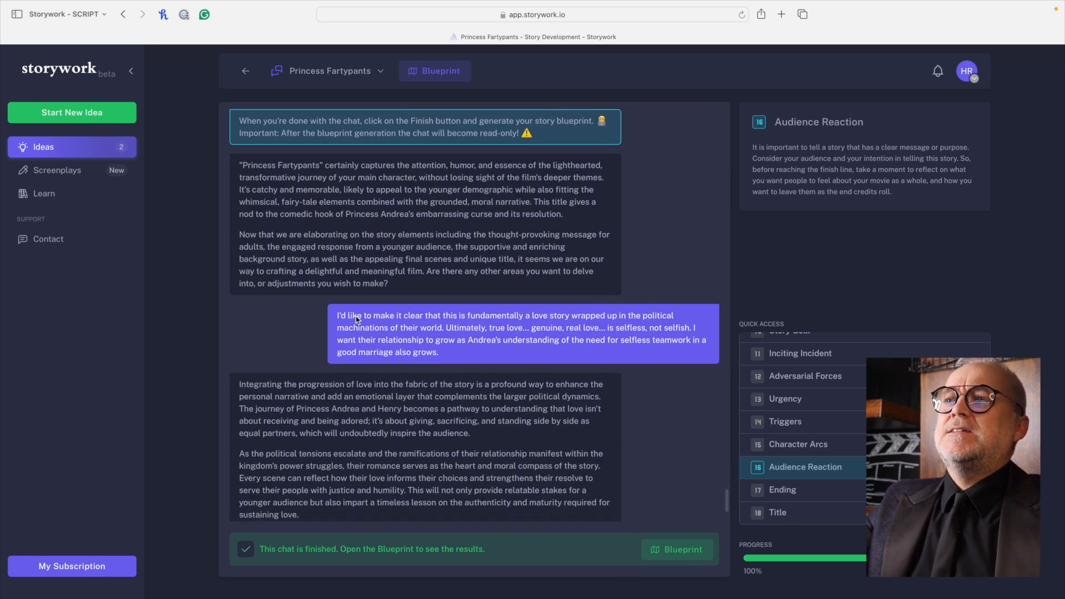
Step: Scroll the chat down to the final title question 18 and the ending notes
scroll(down, 3)
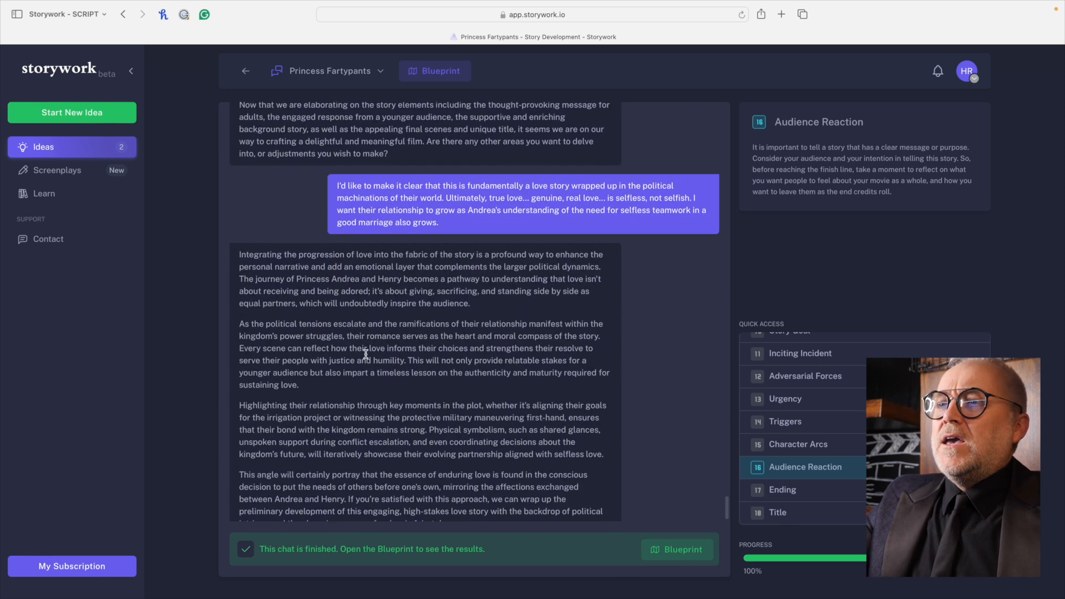
scroll(down, 3)
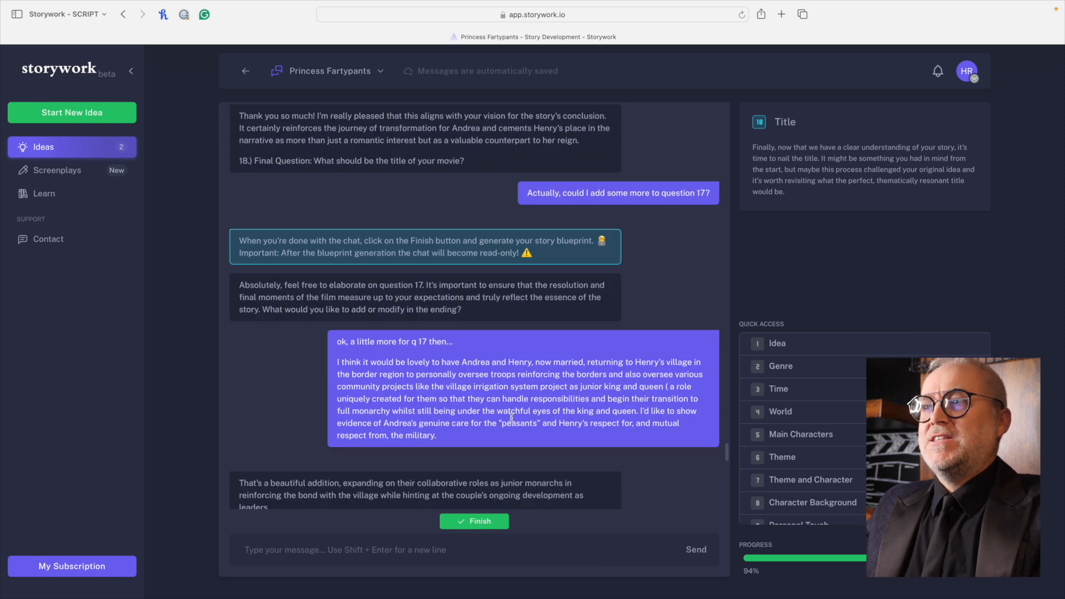
Step: Finish the Princess Fartypants chat with the Finish button to generate its Blueprint
scroll(down, 3)
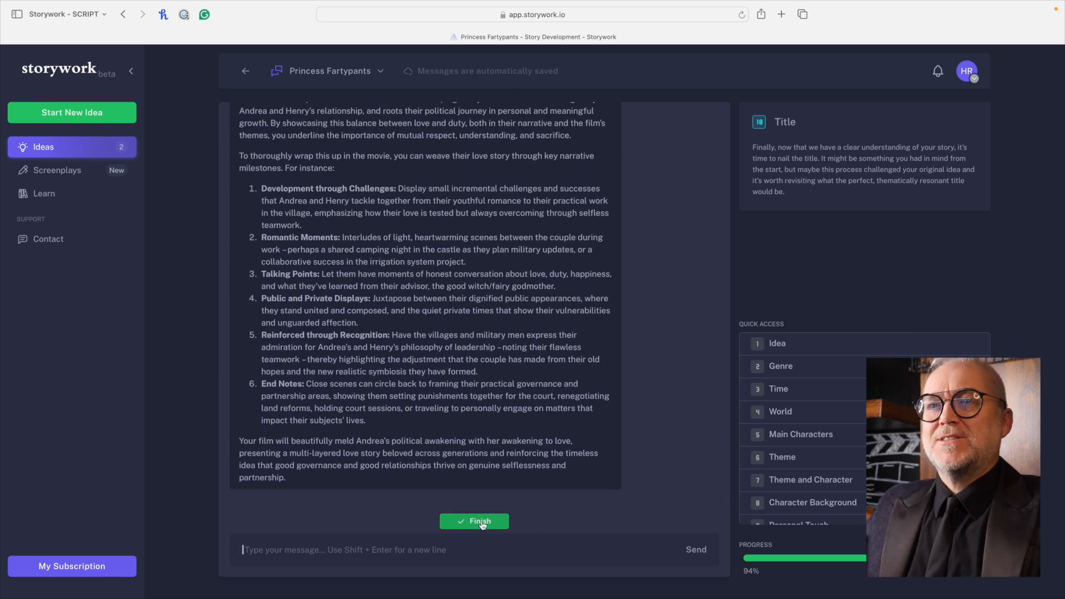
click(475, 521)
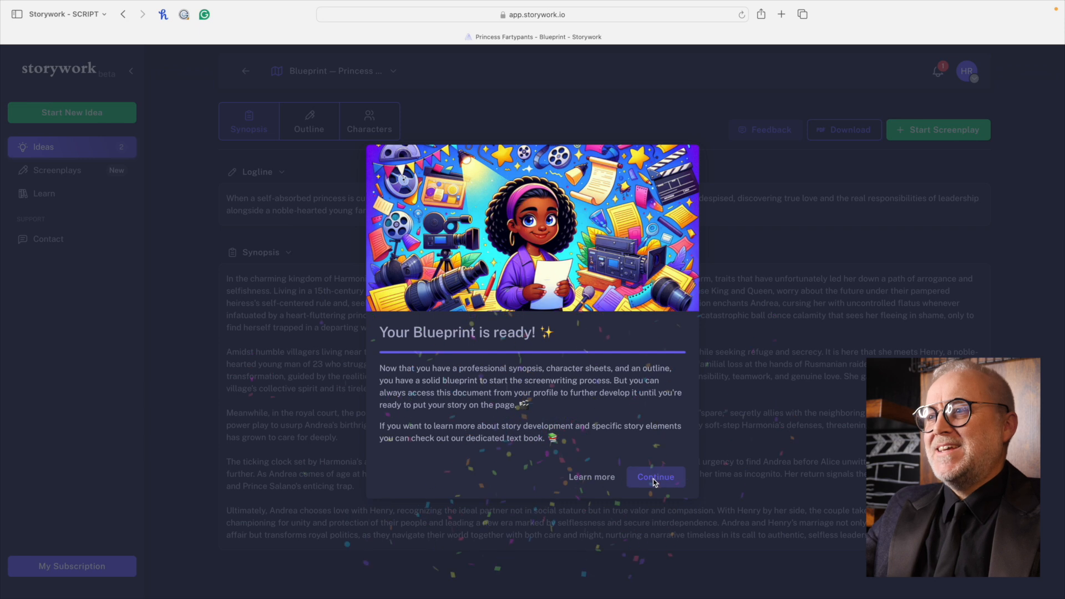
Step: Dismiss the Blueprint-ready dialog and view the Outline's eight story sequences
click(656, 477)
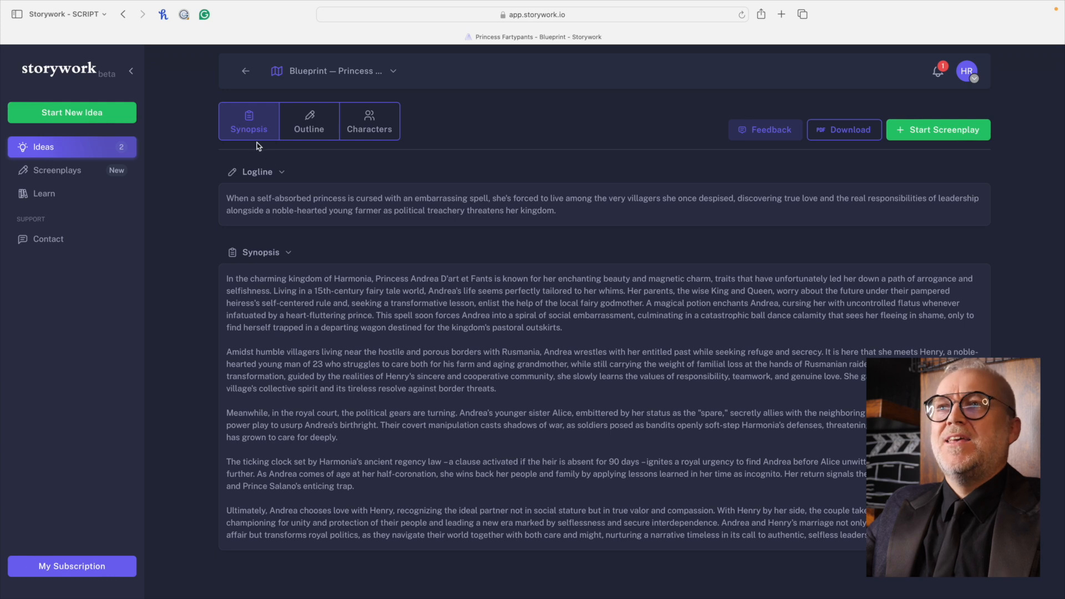
click(308, 121)
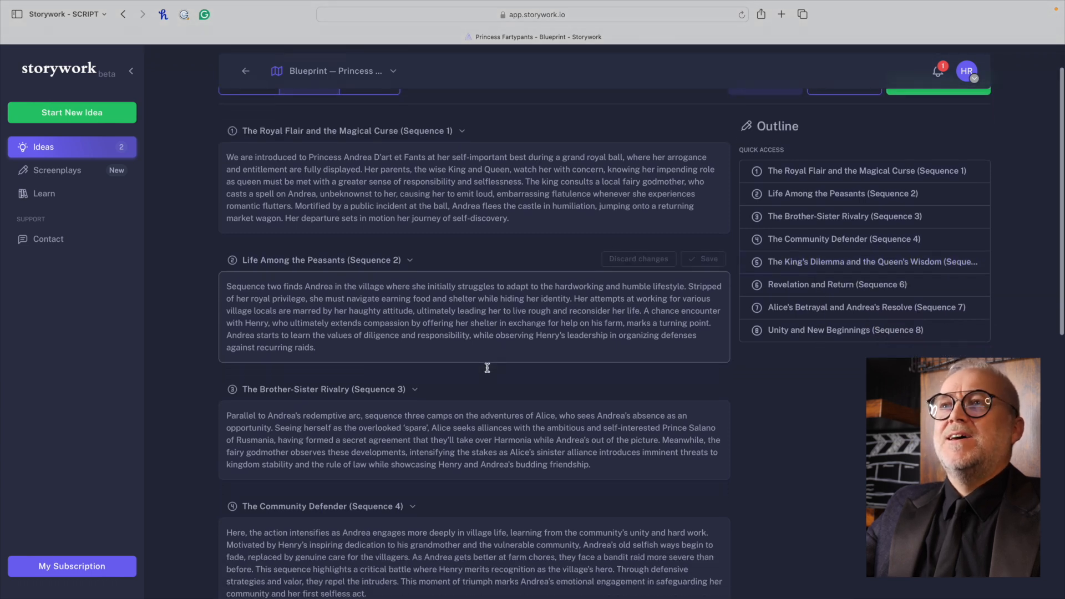
scroll(down, 3)
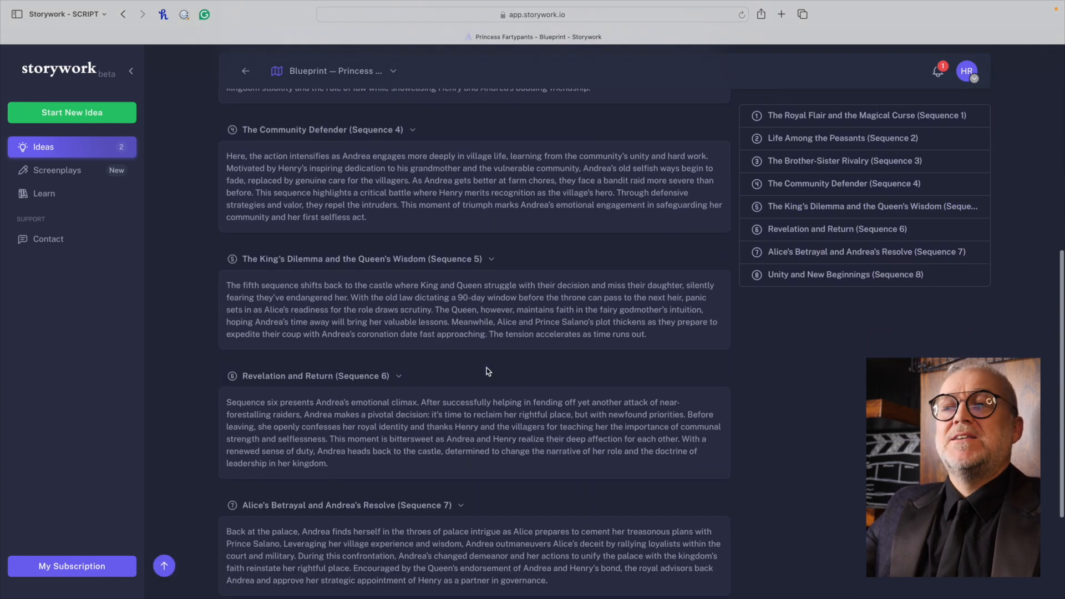
scroll(up, 3)
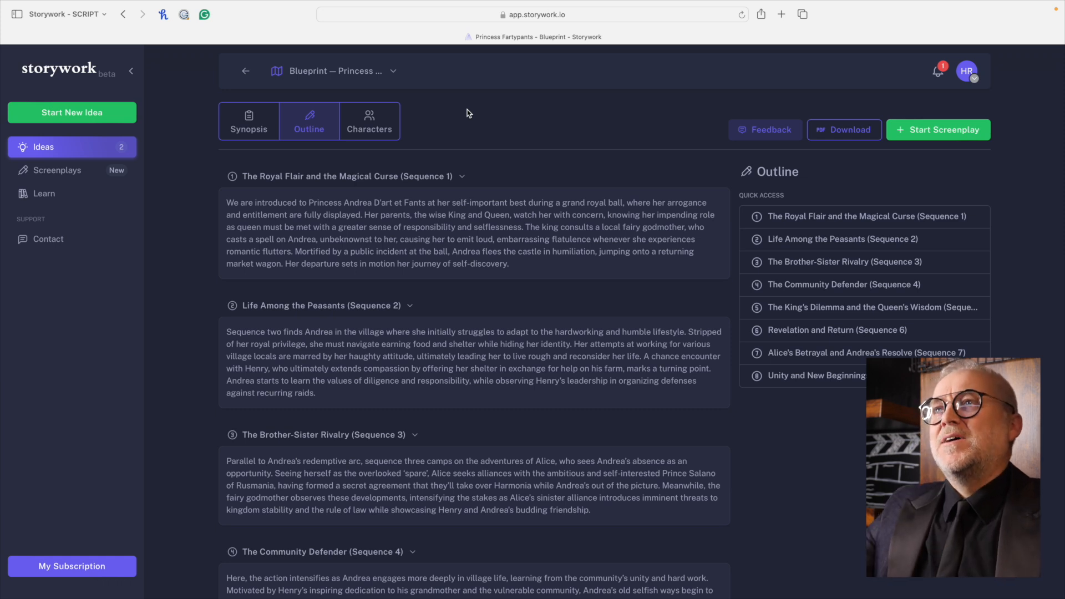
Step: Browse the character sheets for Andrea, Henry Thorne, Queen Isabella and Prince Salano
click(369, 121)
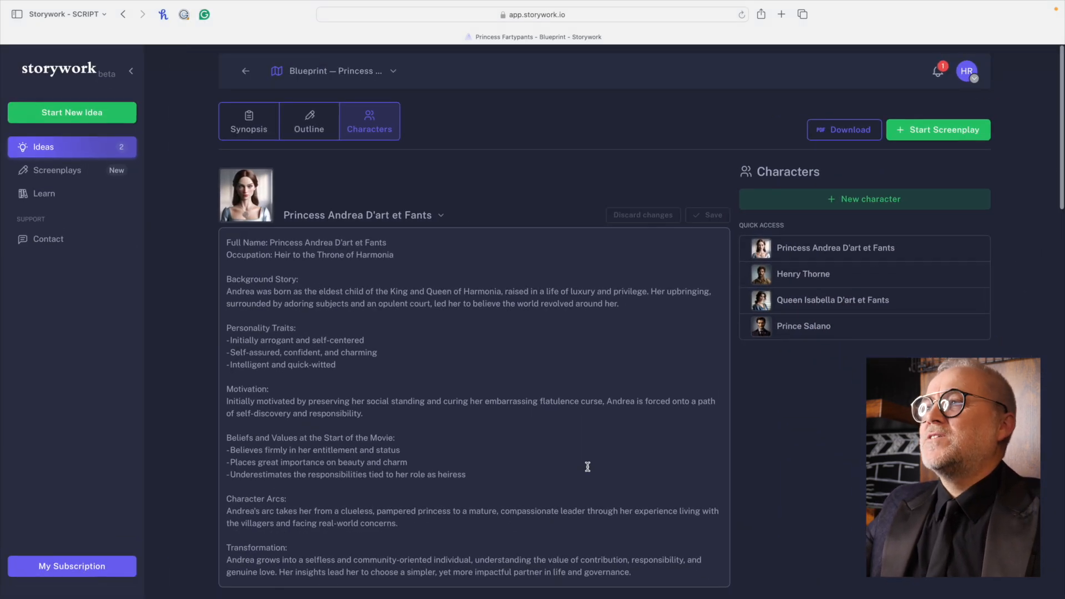
mouse_move(797, 274)
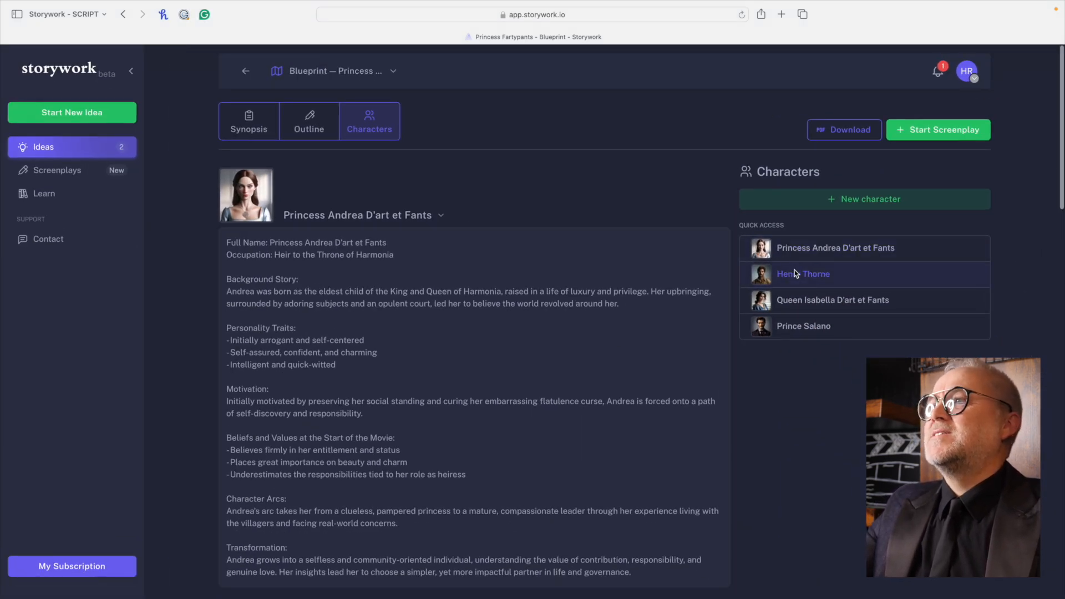
click(803, 274)
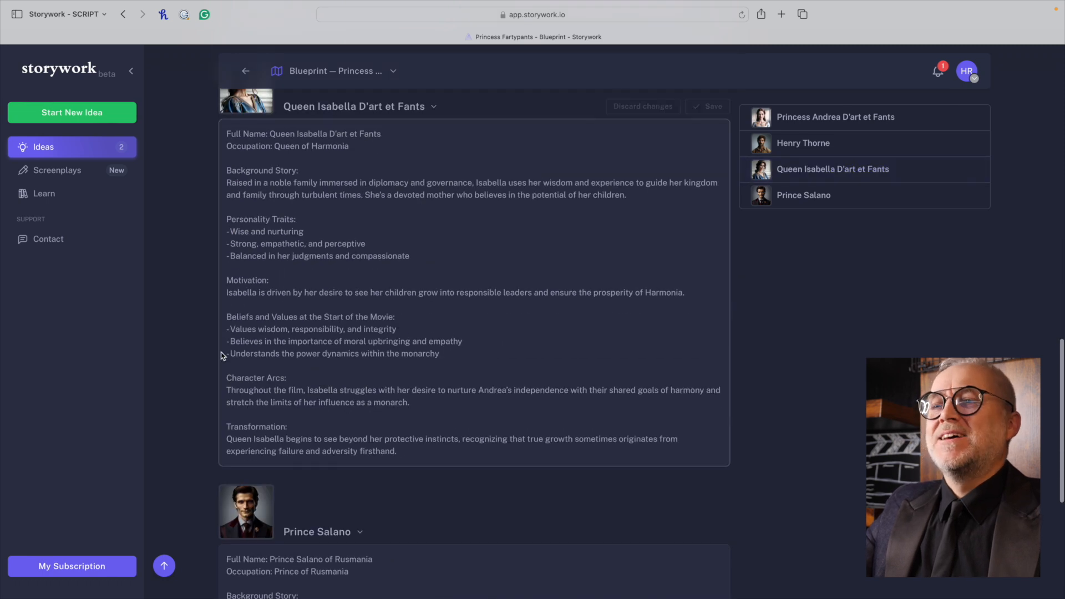
scroll(up, 3)
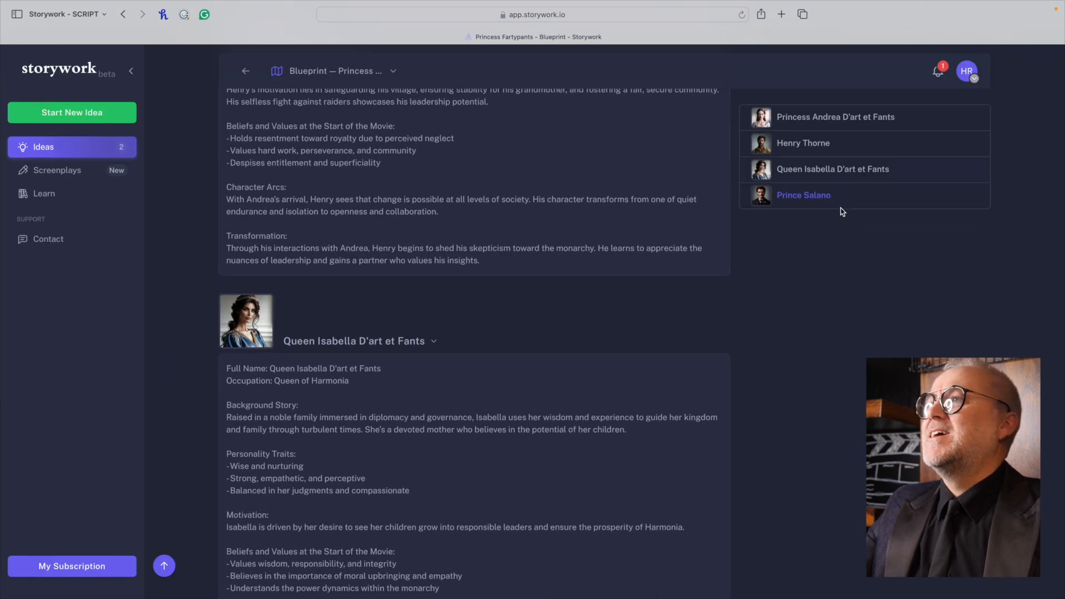
click(803, 195)
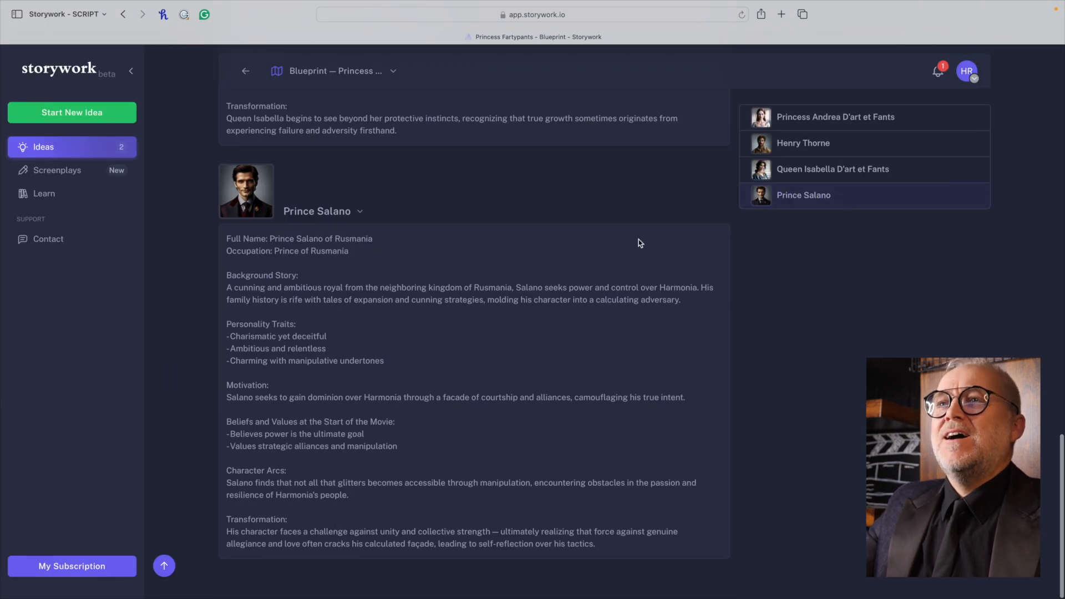
click(552, 319)
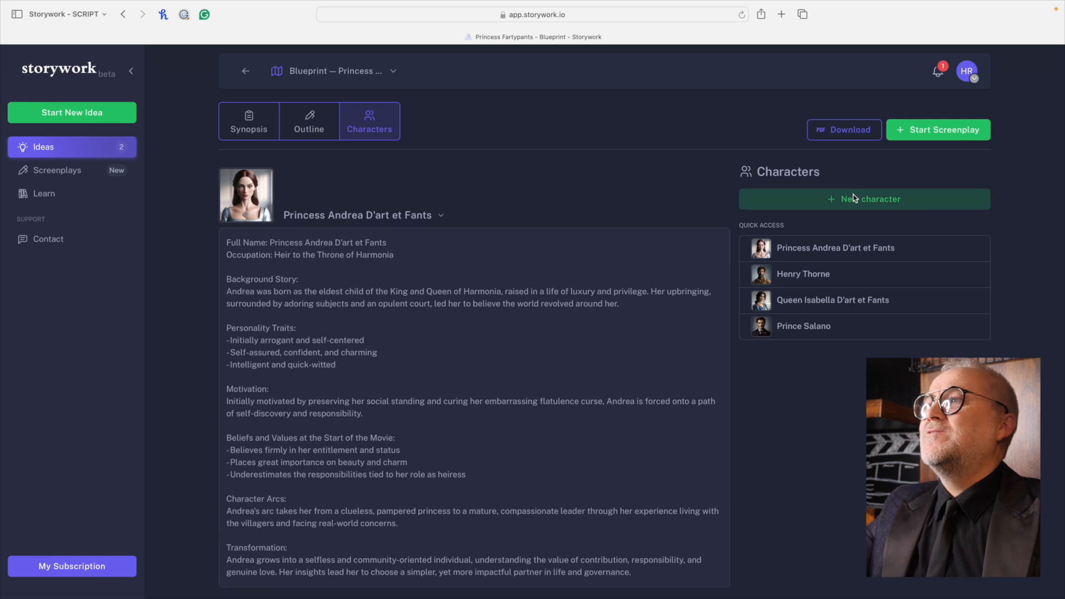
Step: Create a new character named The King and view its empty profile
click(854, 199)
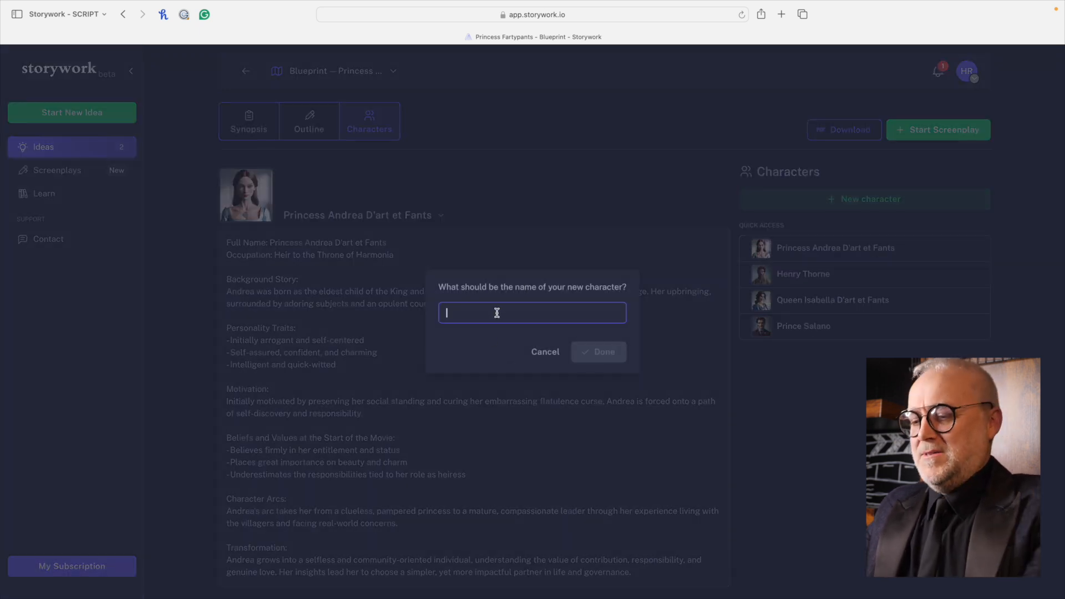
text(The Ki)
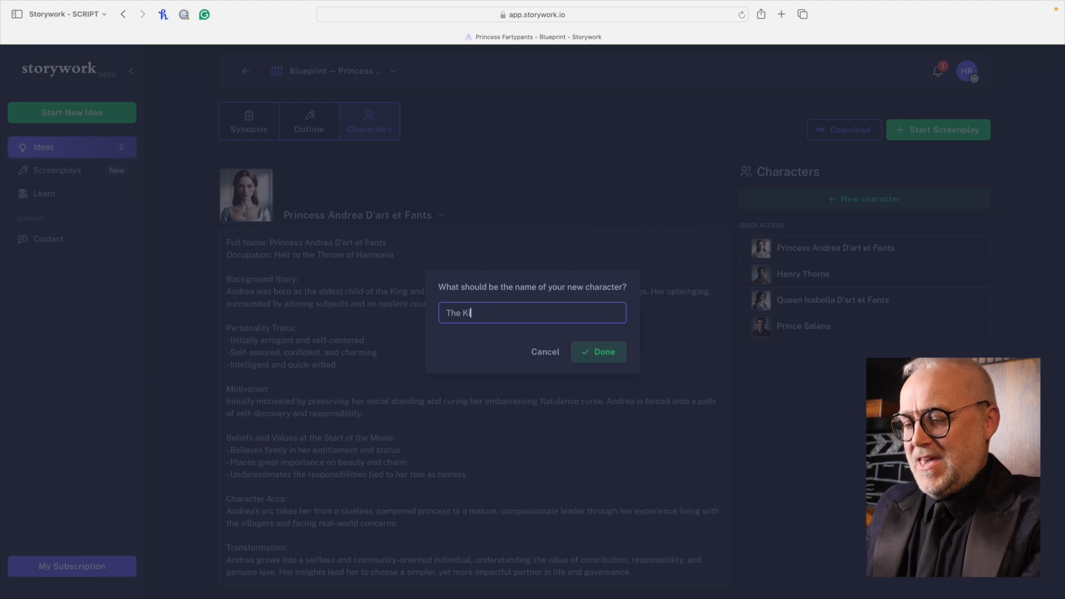
click(598, 352)
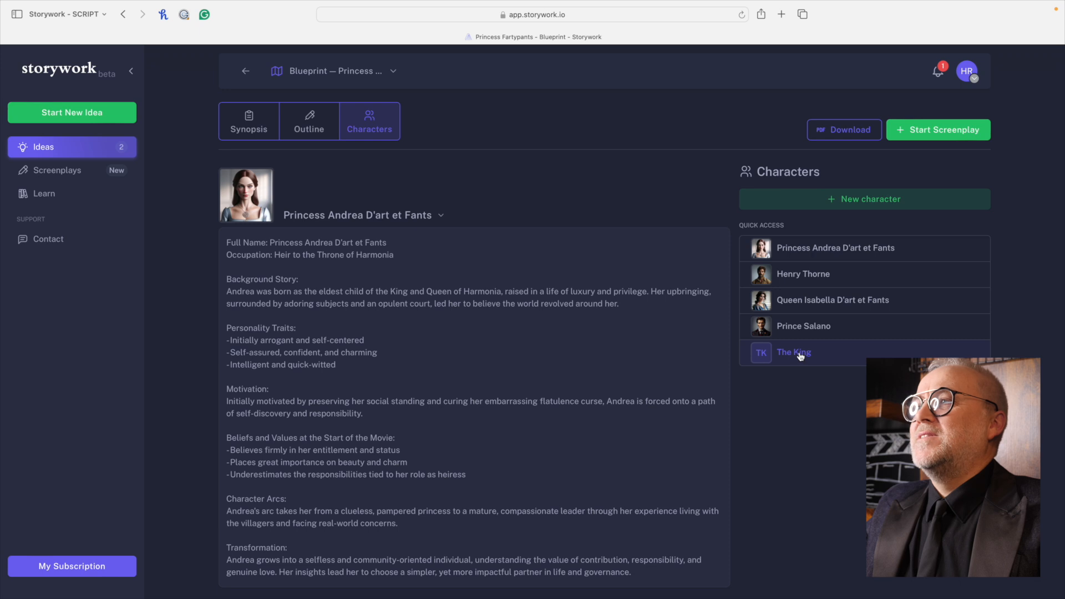
click(793, 353)
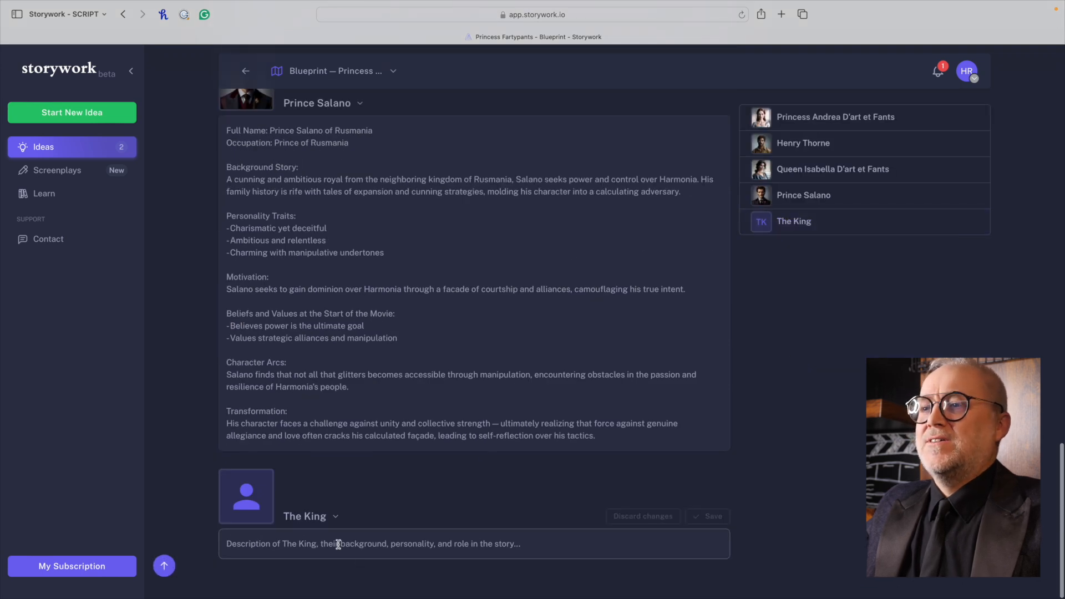
click(346, 544)
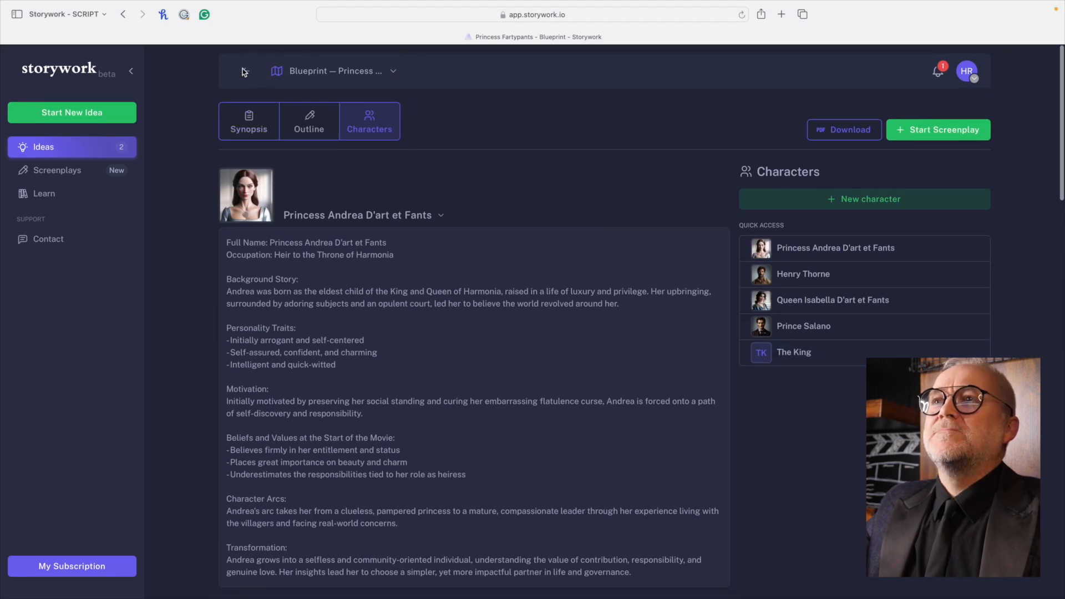
Step: Return to the idea overview and start a screenplay from the Screenplay card
click(245, 71)
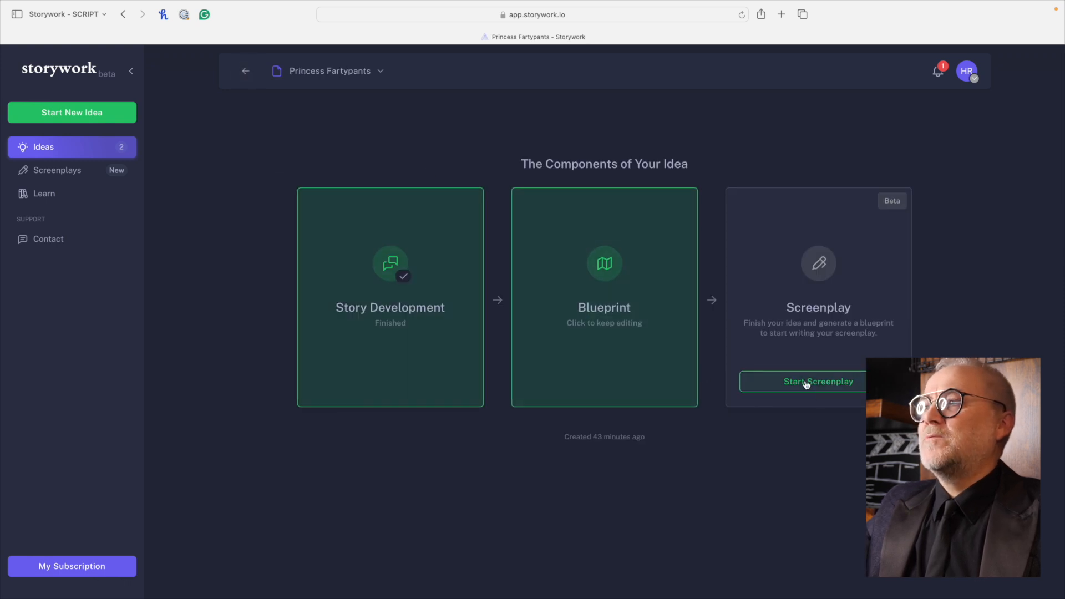
click(806, 382)
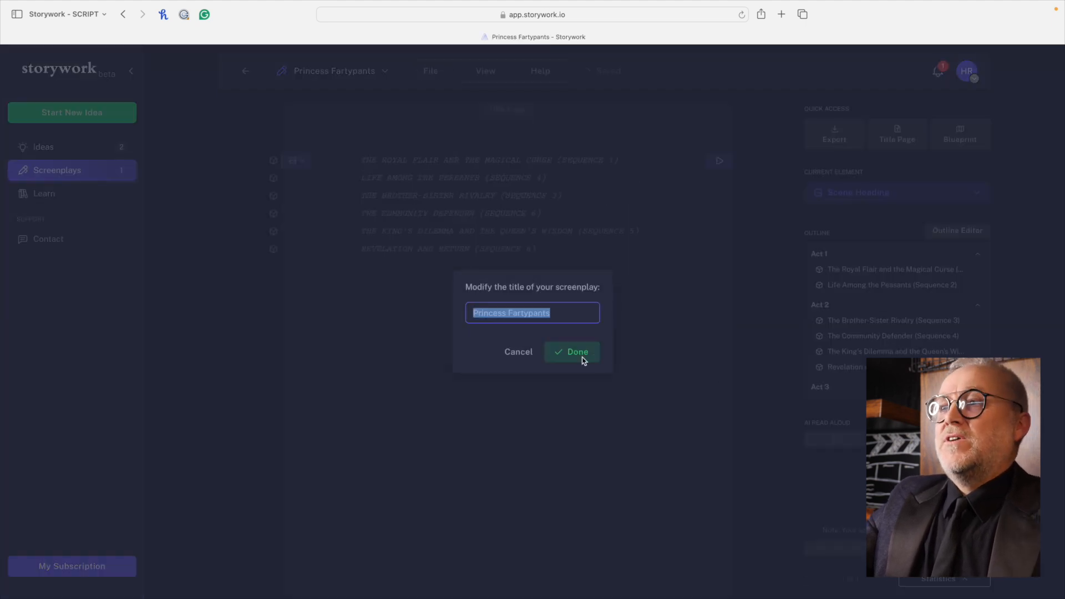
Step: Keep 'Princess Fartypants' as the screenplay title, landing in the editor with six sequence headings
click(572, 351)
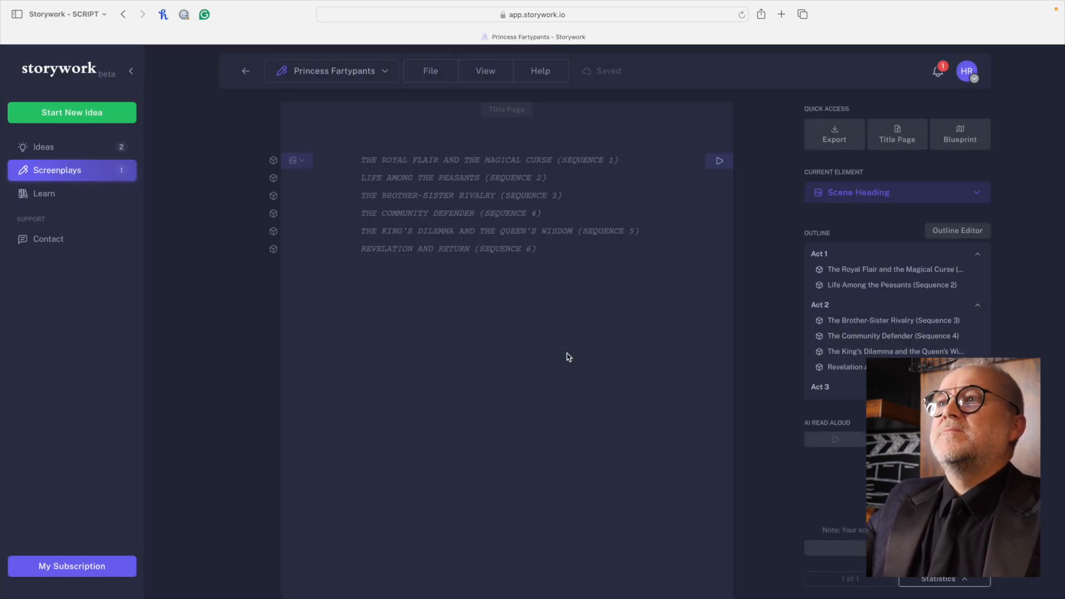
mouse_move(581, 177)
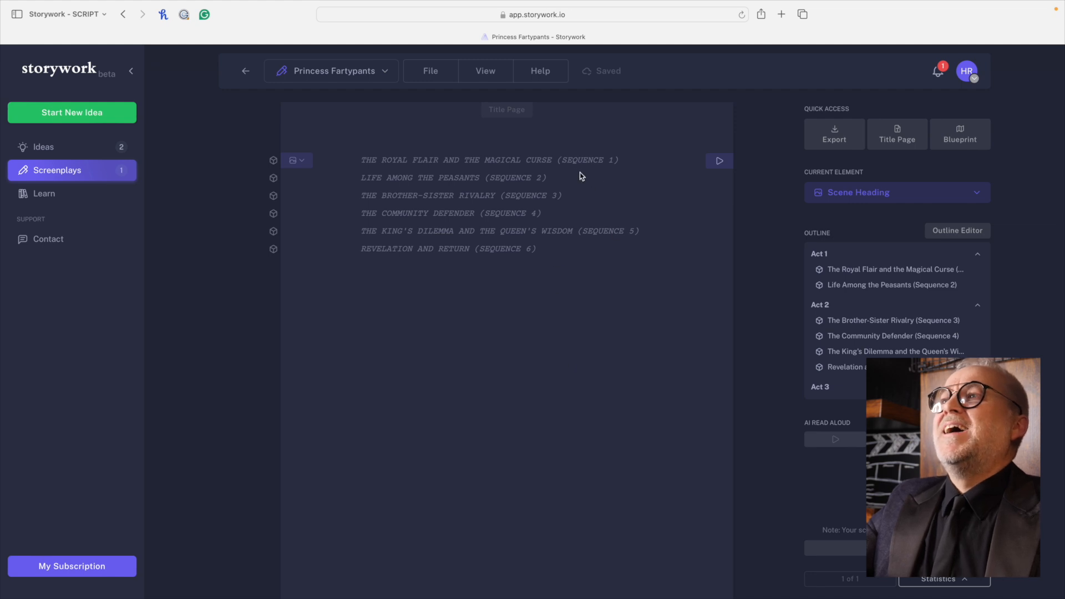
mouse_move(443, 194)
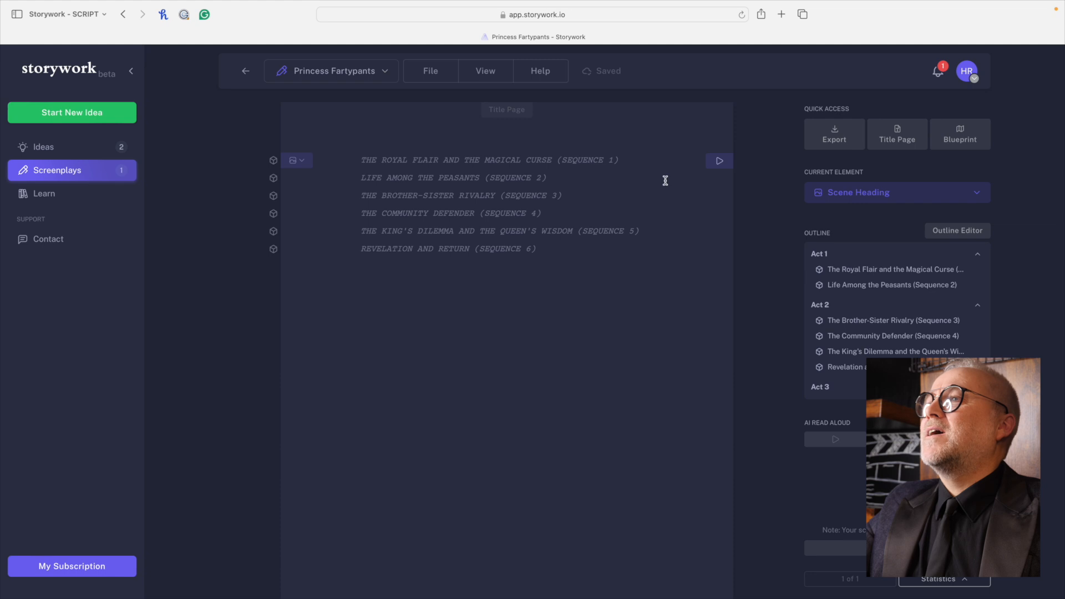
mouse_move(274, 178)
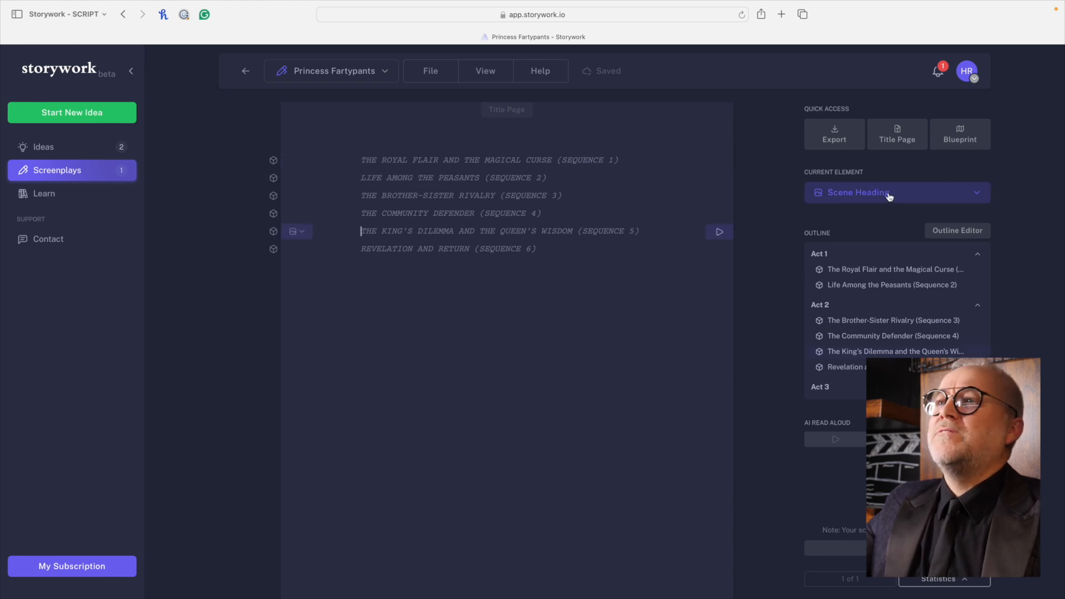
click(890, 193)
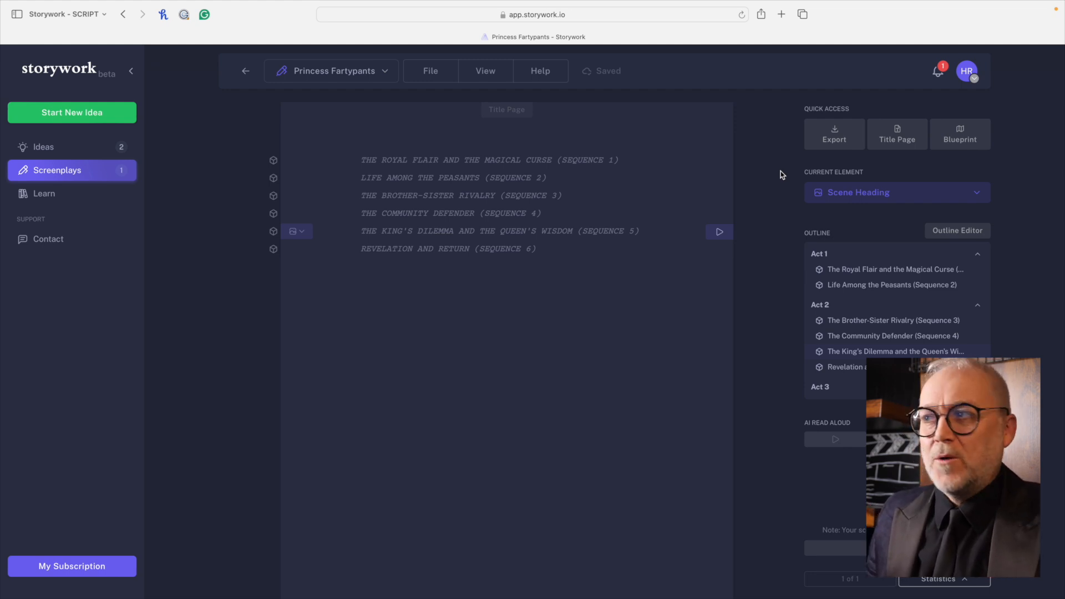
mouse_move(712, 408)
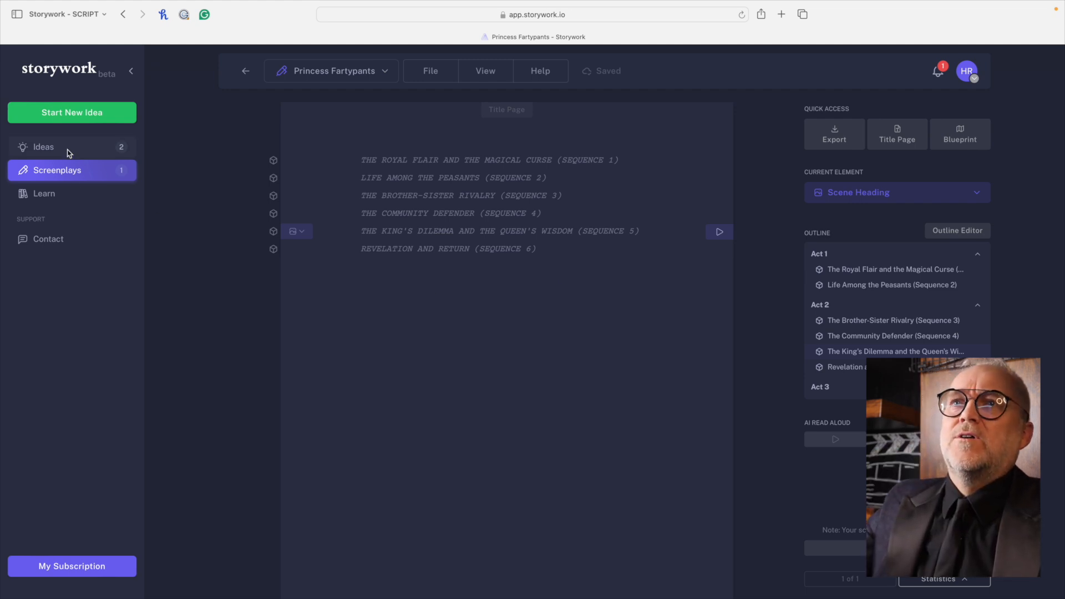
Step: Reopen the blueprint's Synopsis from the Ideas overview, then go to the subscription pricing page
click(42, 147)
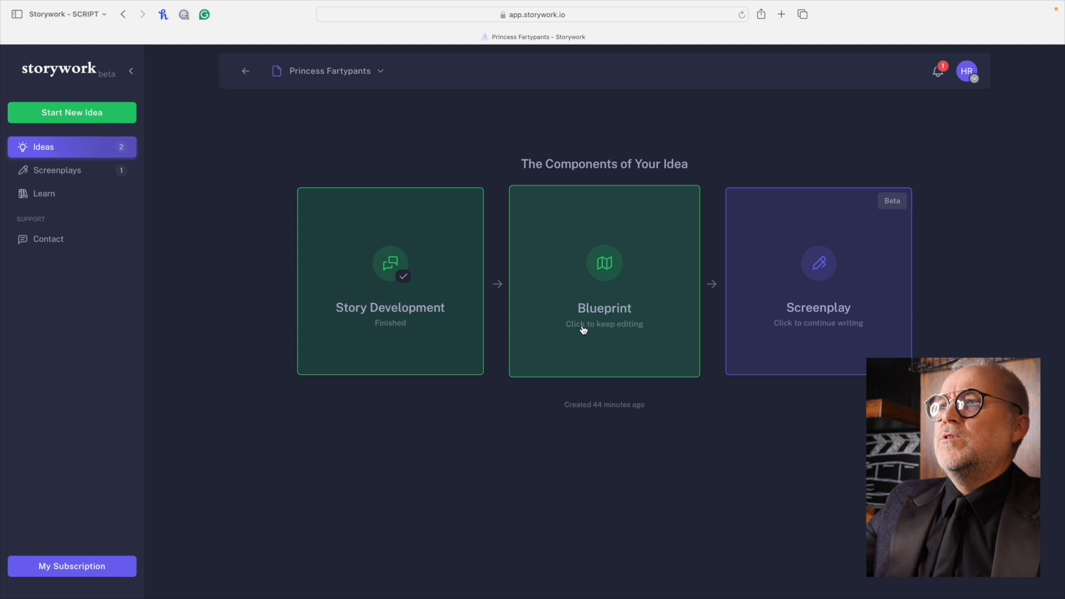
click(605, 284)
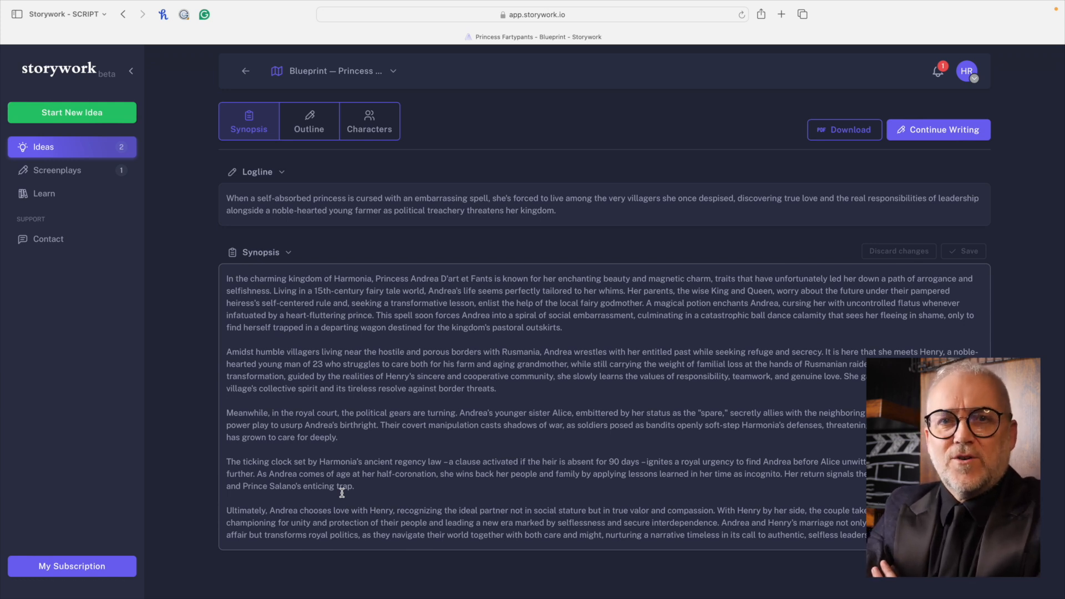
click(939, 128)
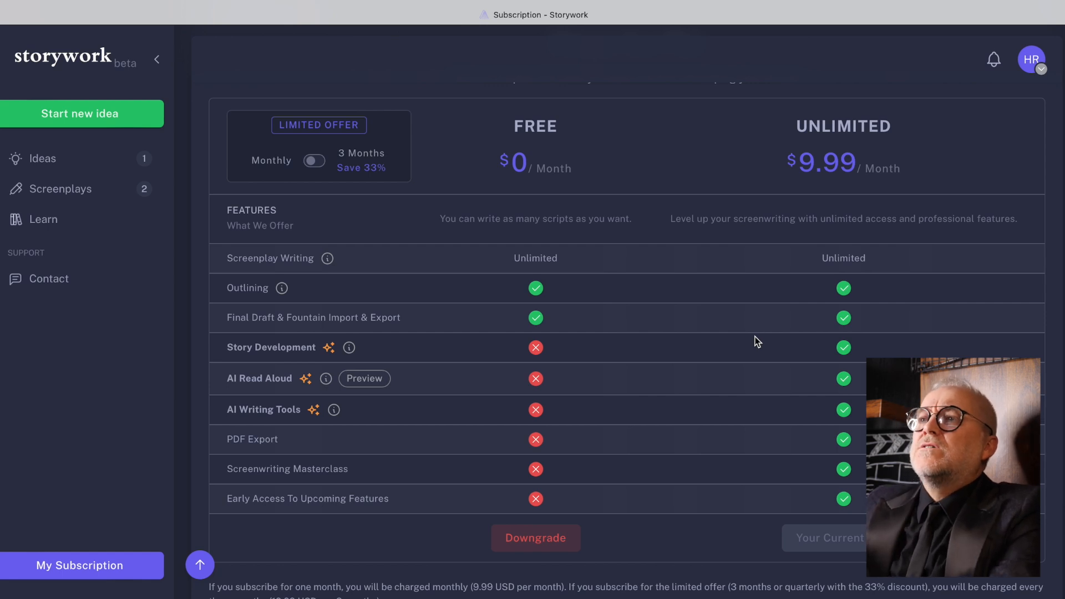
mouse_move(389, 291)
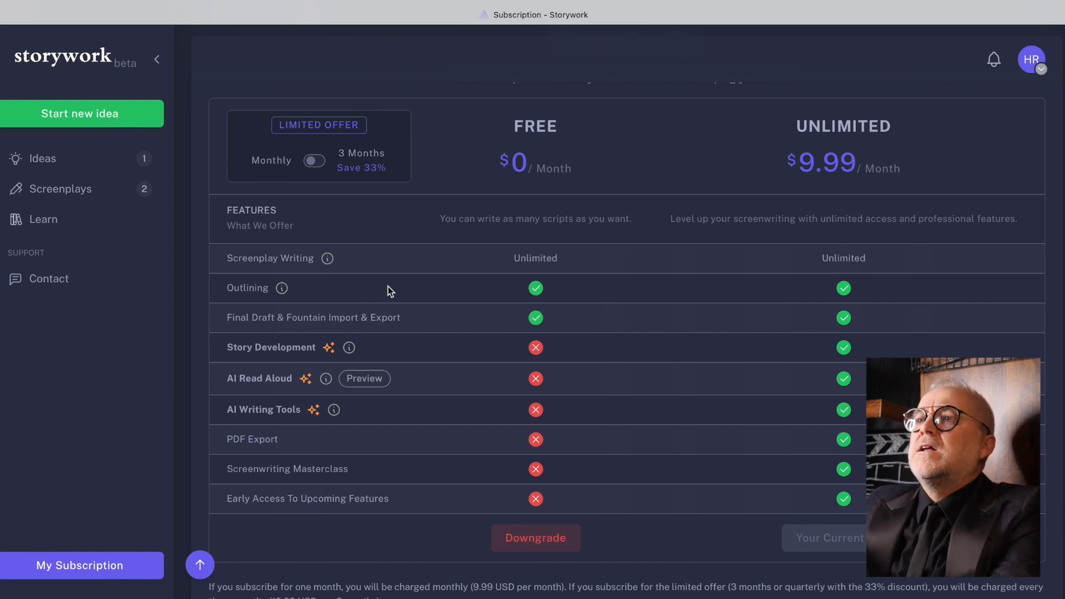
mouse_move(279, 333)
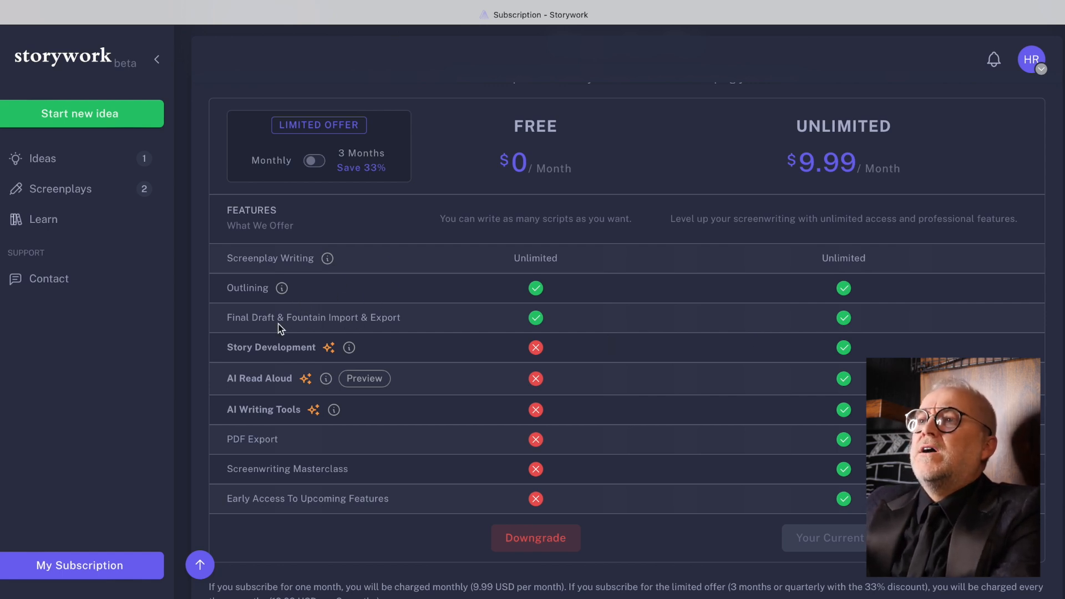
mouse_move(240, 300)
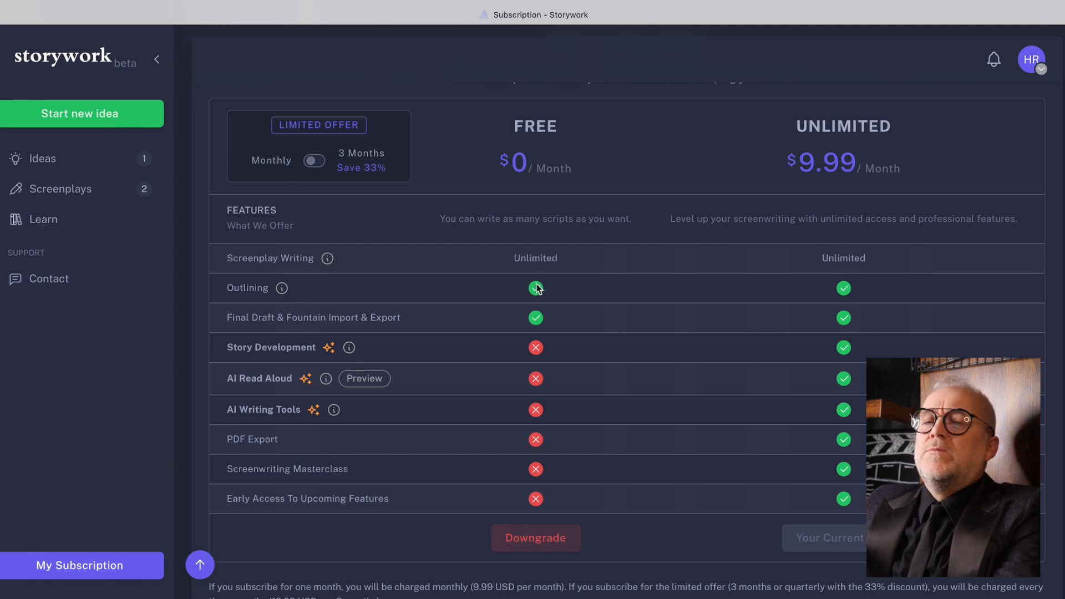
mouse_move(893, 186)
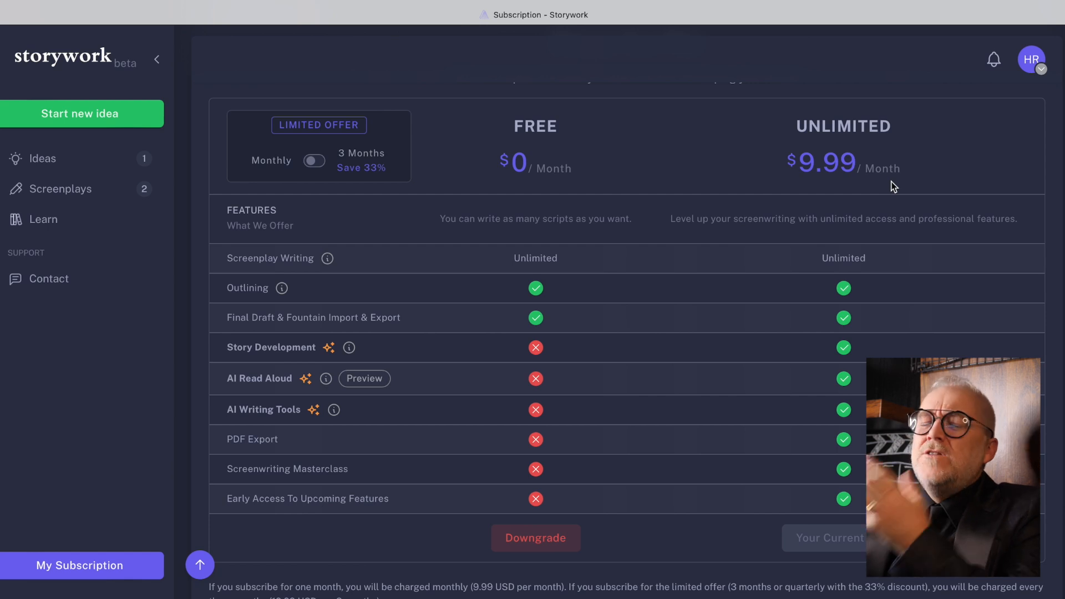
mouse_move(893, 172)
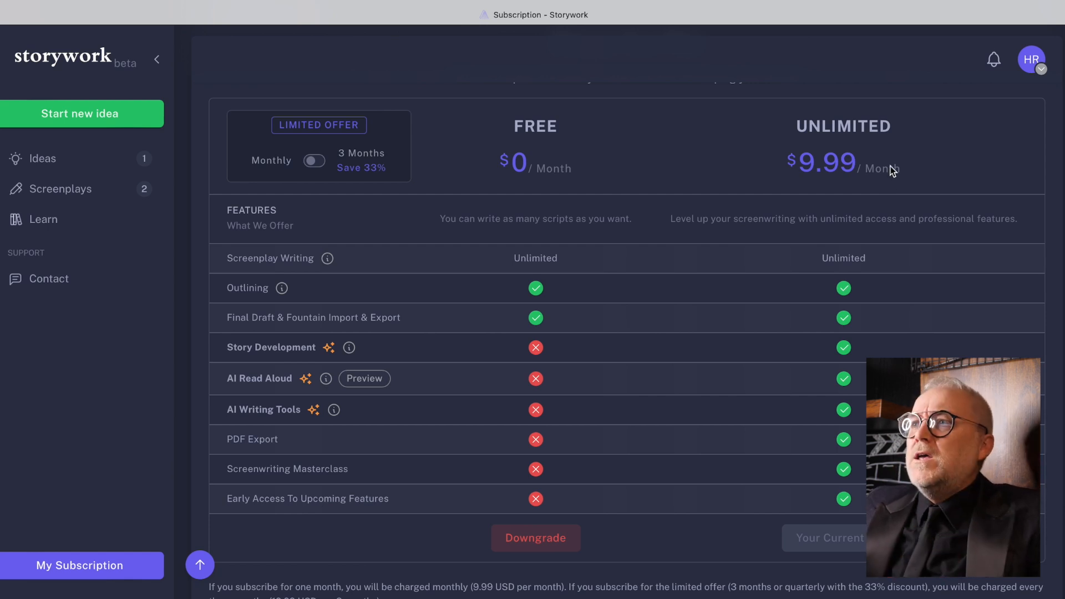
mouse_move(381, 148)
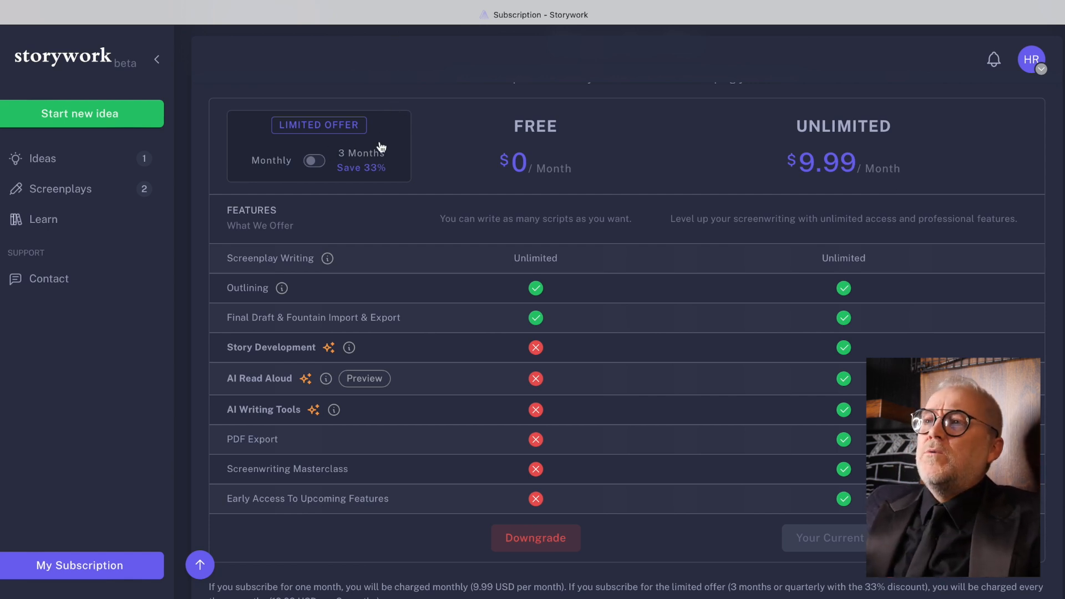
Step: Switch pricing to the 3-month offer, listing Unlimited at $19.99 per 3 months
click(314, 161)
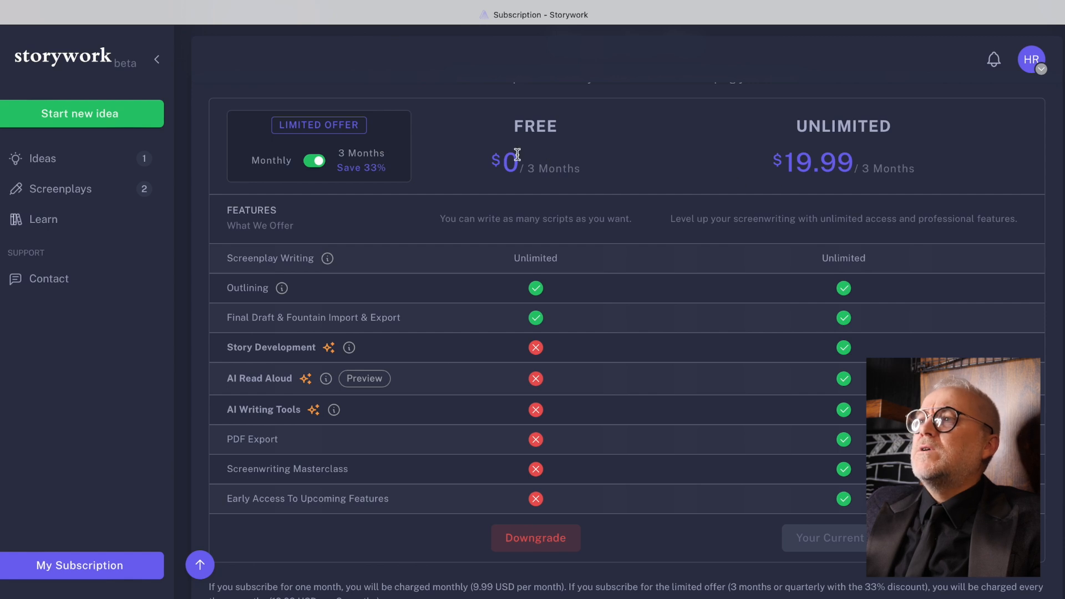